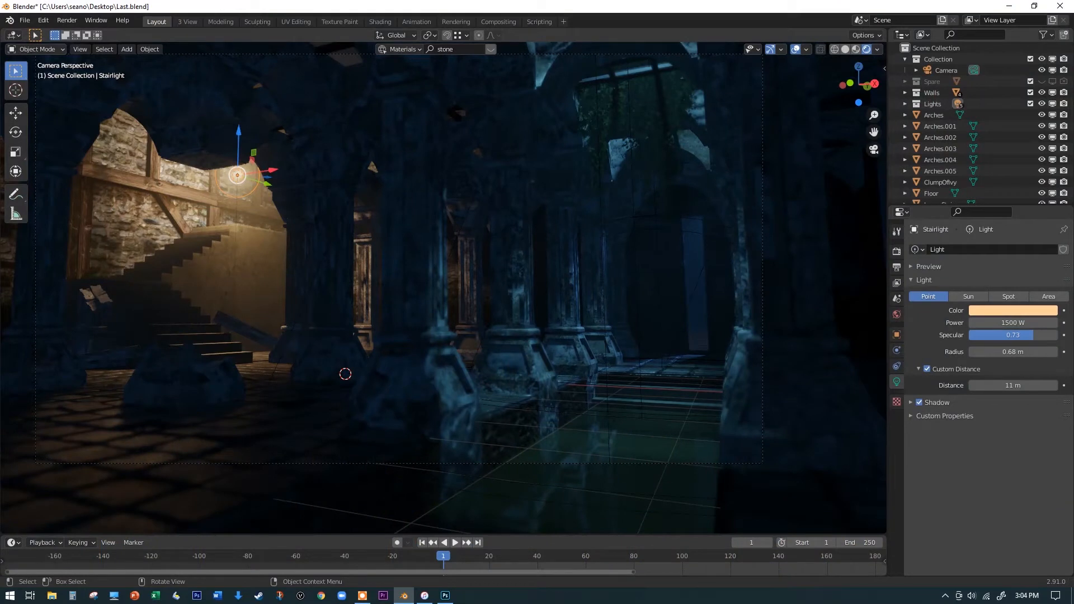
Select the UpperStair object and view its Stairs material with the sand_grey texture.
left_click(565, 95)
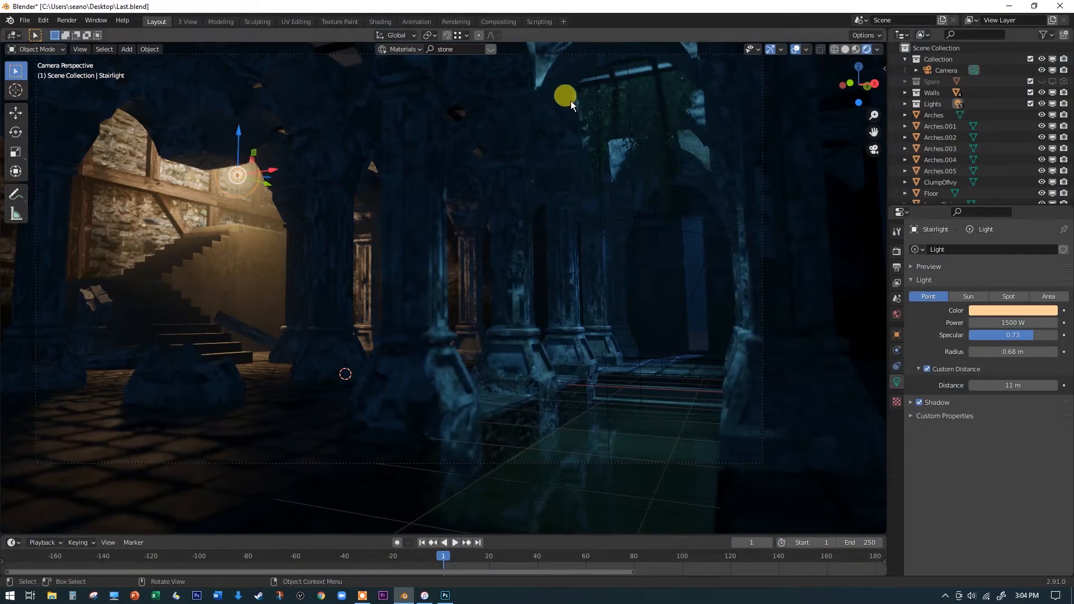
mouse_move(229, 28)
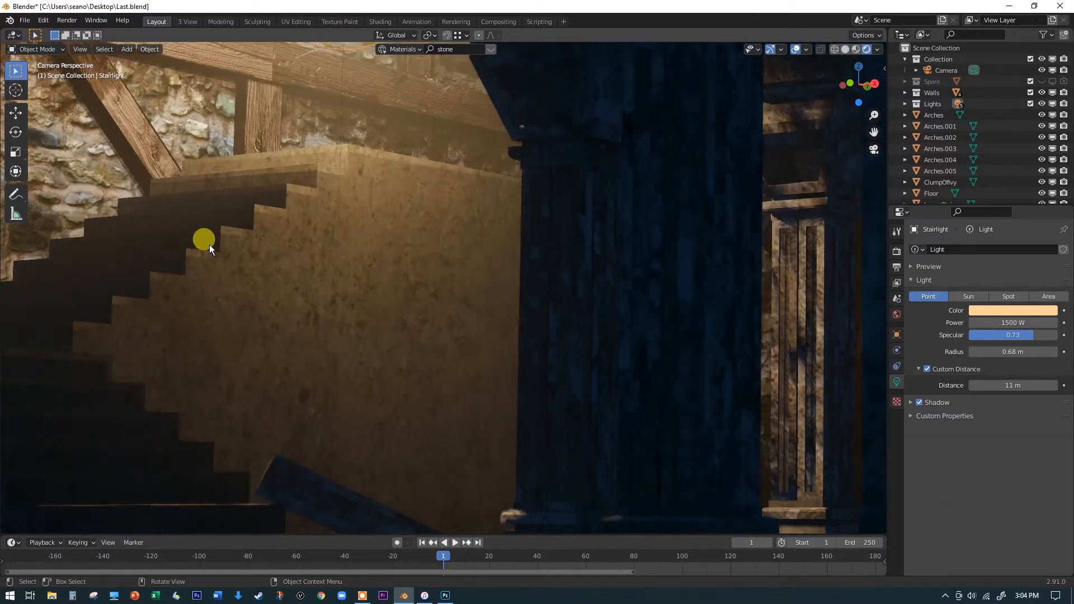
left_click_drag(204, 239, 284, 189)
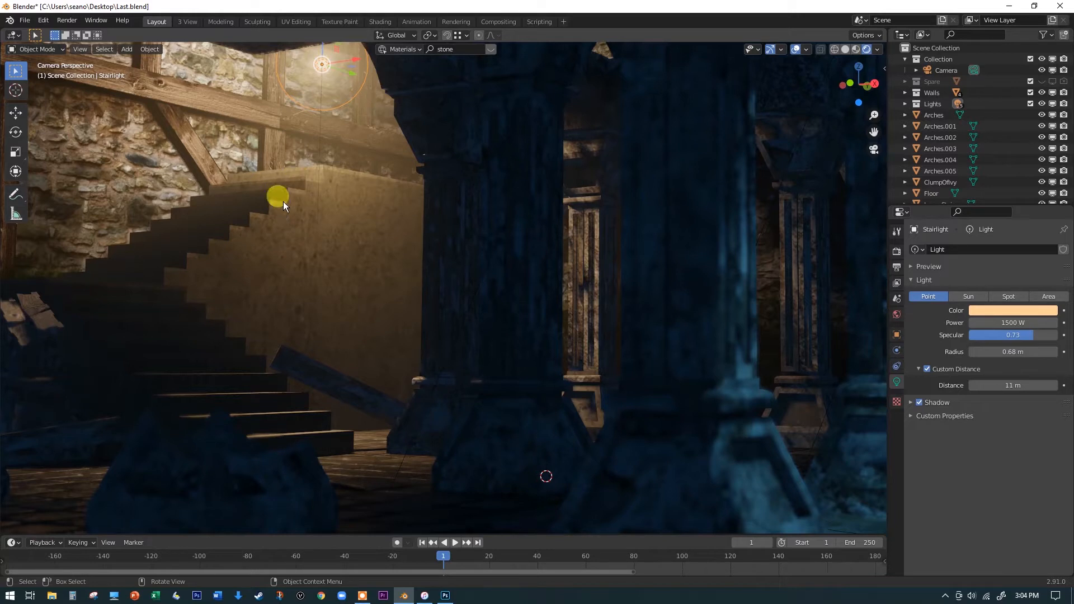
left_click_drag(277, 197, 345, 275)
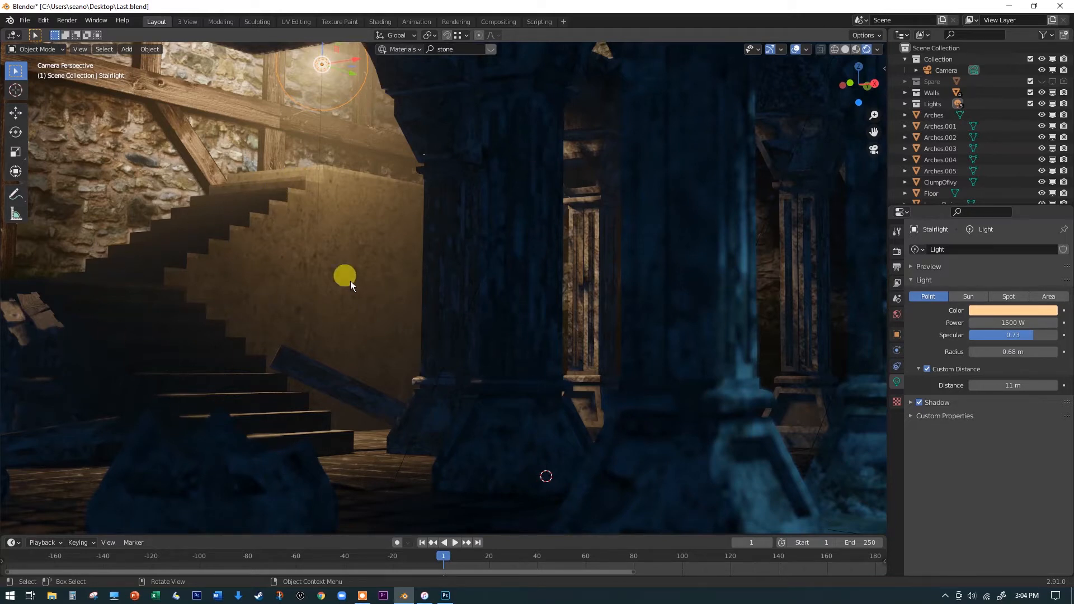
left_click_drag(346, 275, 272, 255)
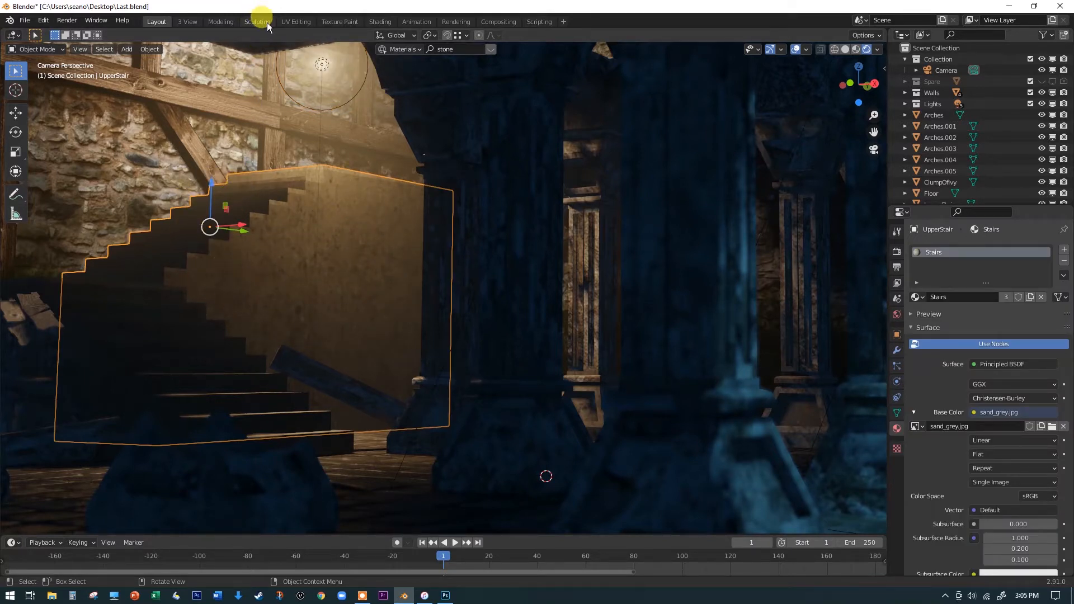
Switch to the Sculpting workspace with the stair mesh in Sculpt Mode and the Draw brush.
left_click(257, 21)
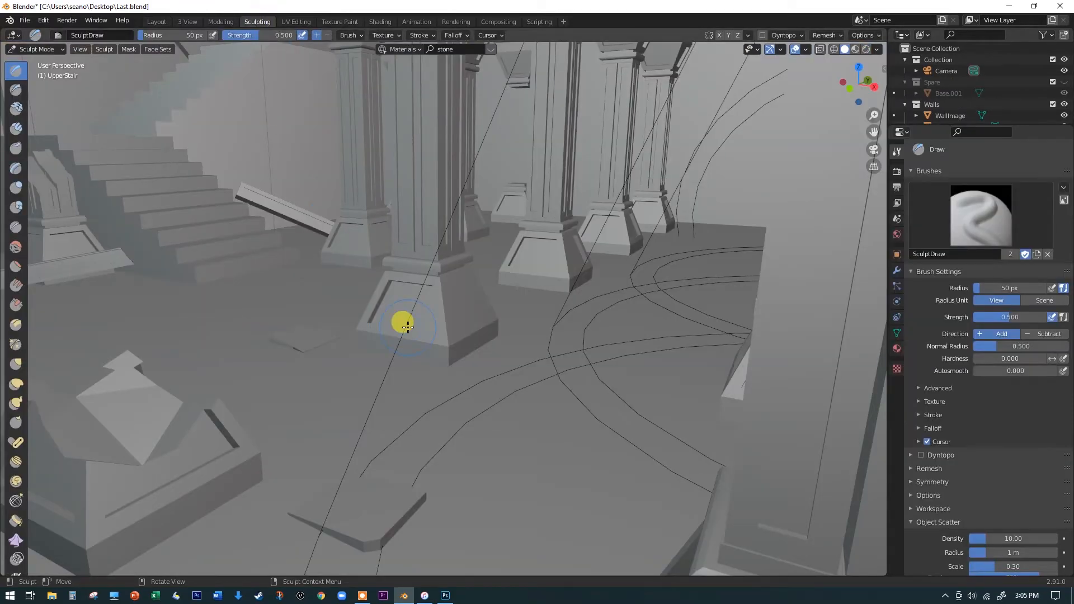
mouse_move(243, 92)
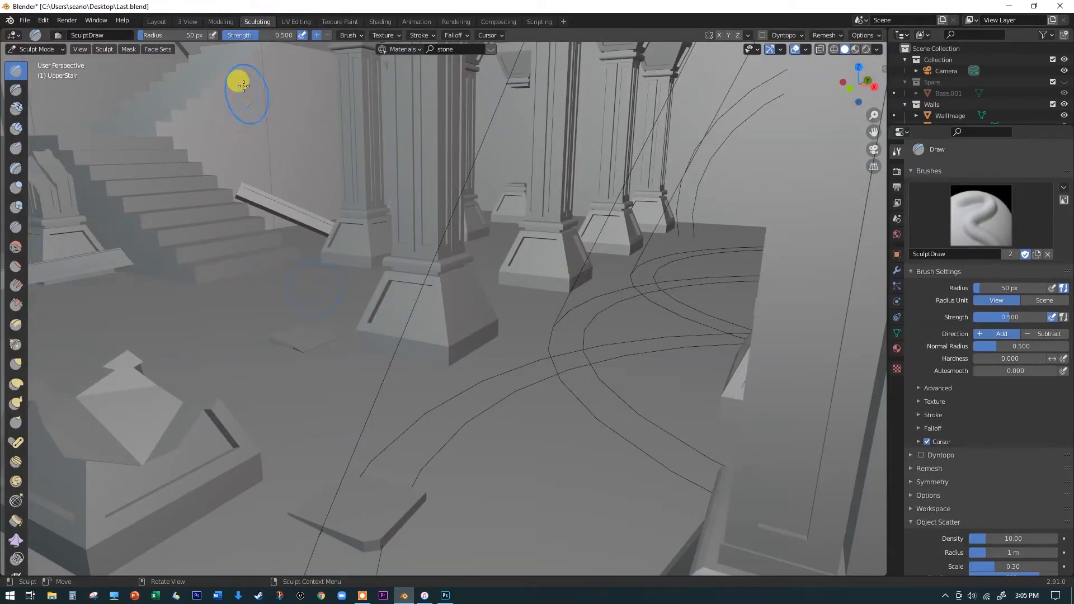
mouse_move(216, 121)
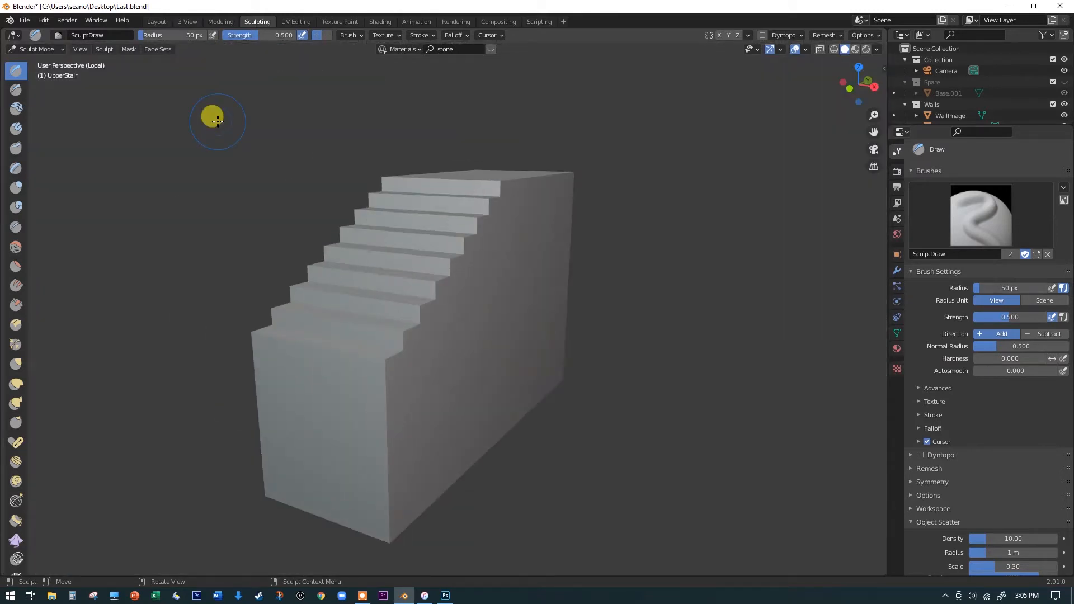
mouse_move(653, 329)
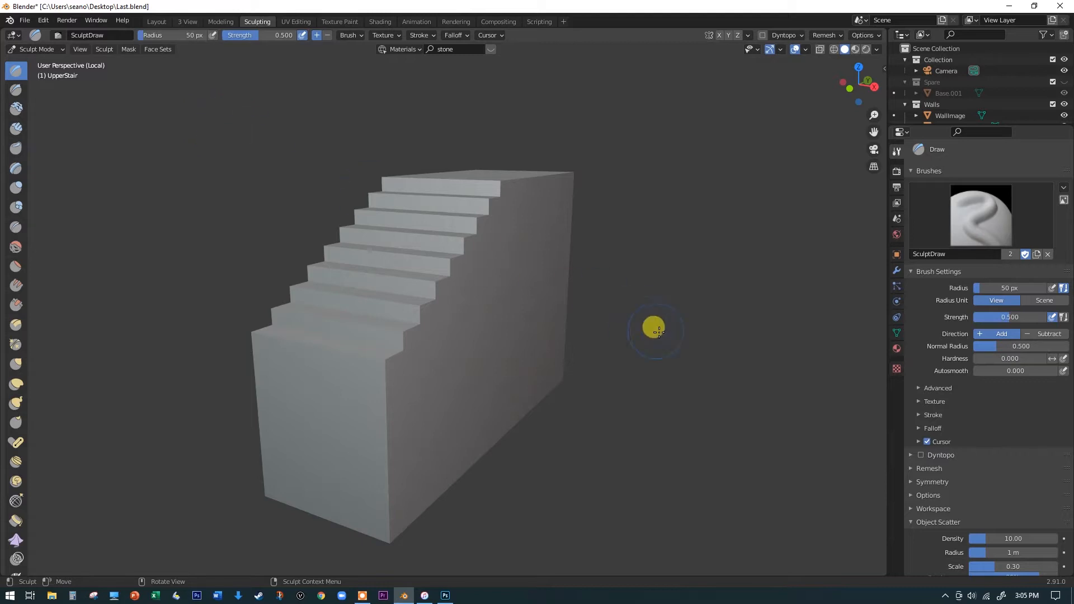
mouse_move(505, 323)
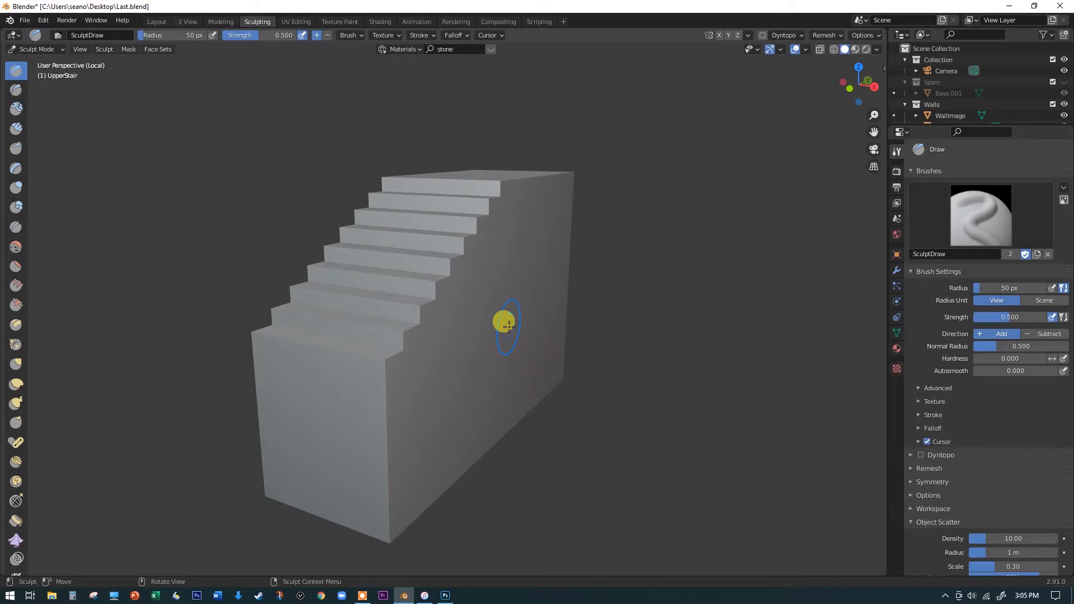
mouse_move(458, 271)
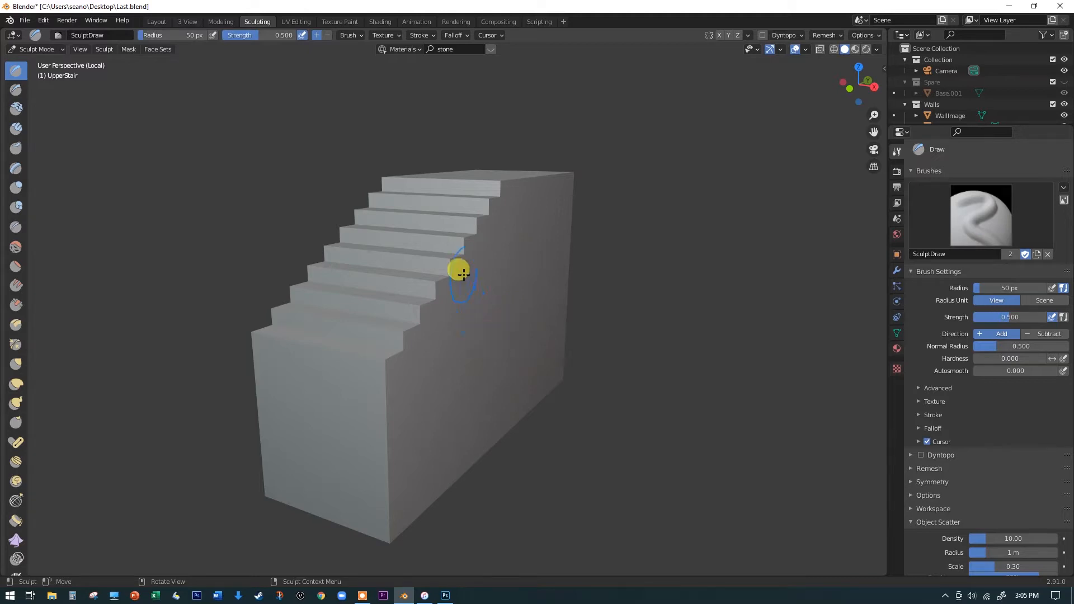
mouse_move(503, 317)
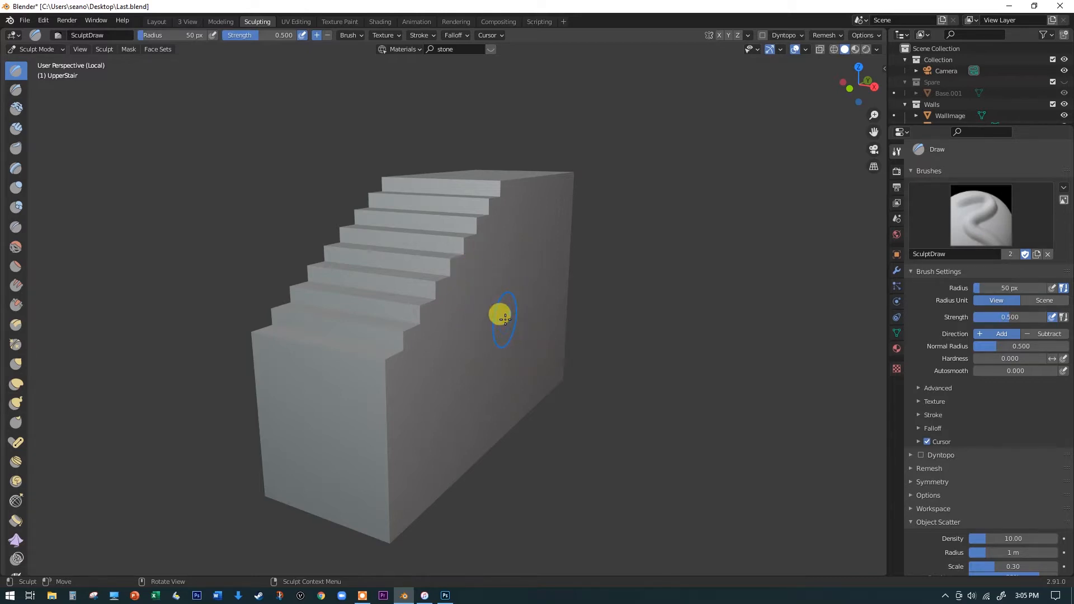
mouse_move(423, 216)
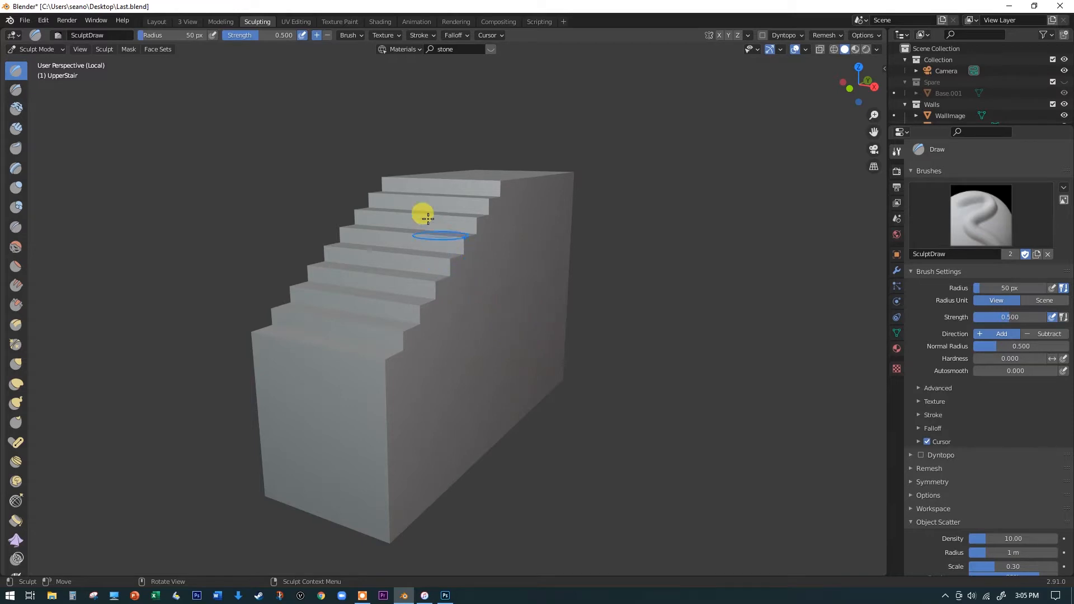
mouse_move(541, 107)
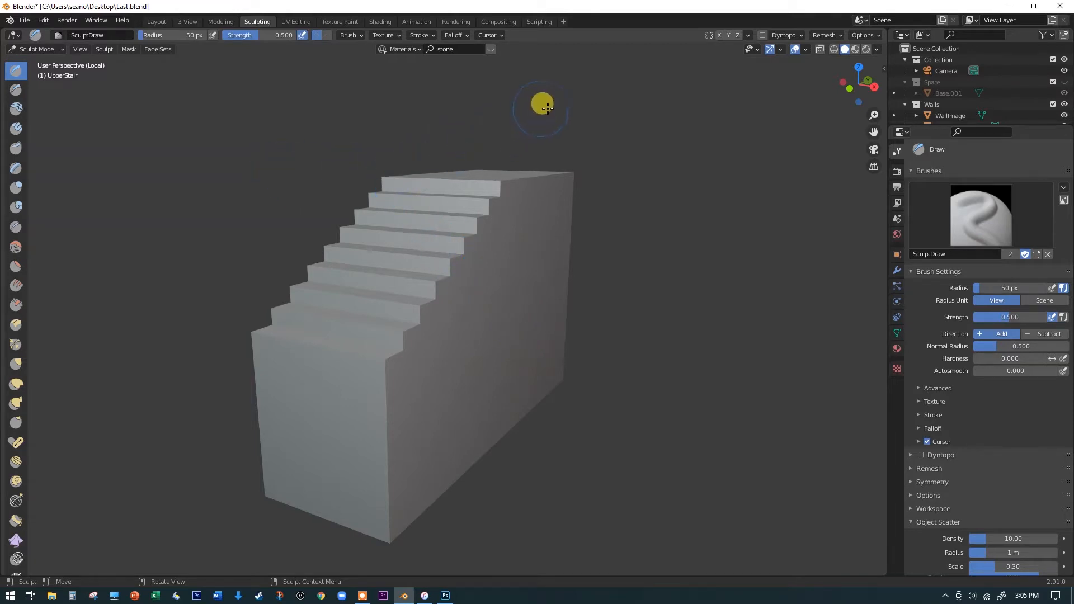
mouse_move(375, 140)
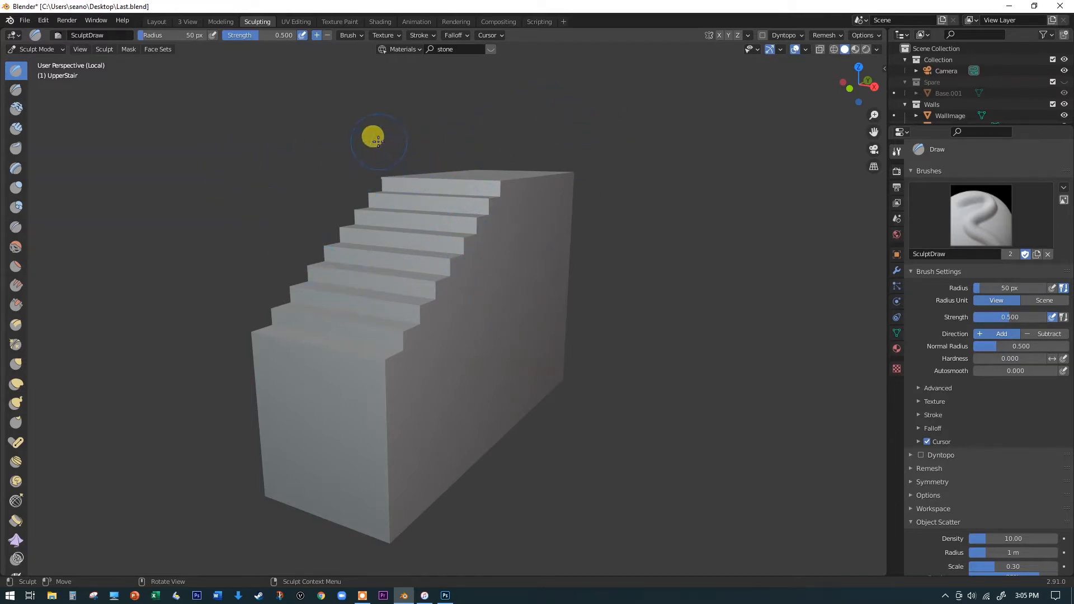
mouse_move(472, 248)
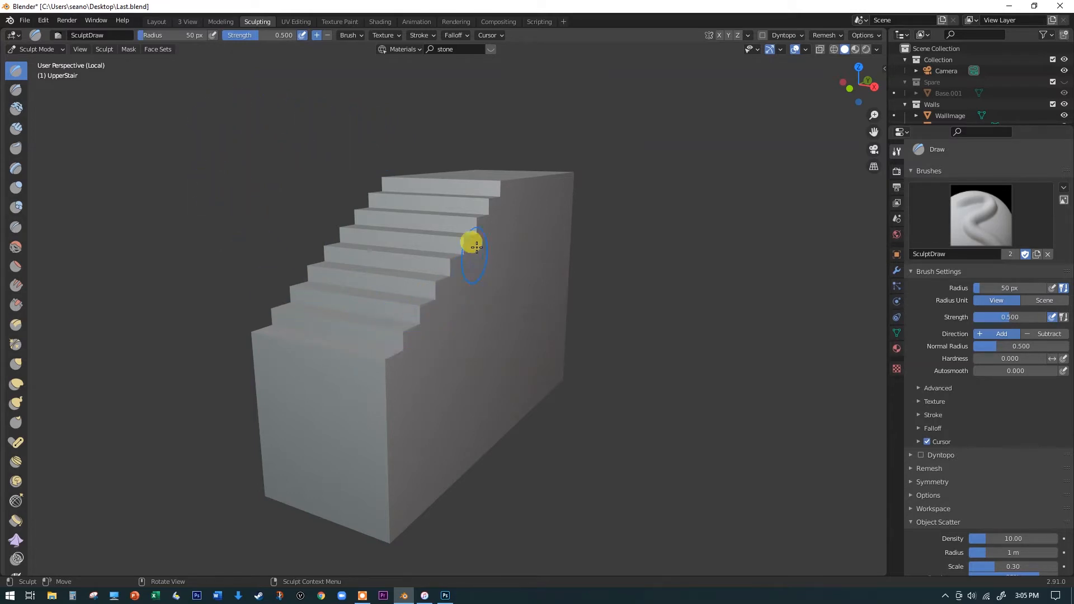
mouse_move(620, 301)
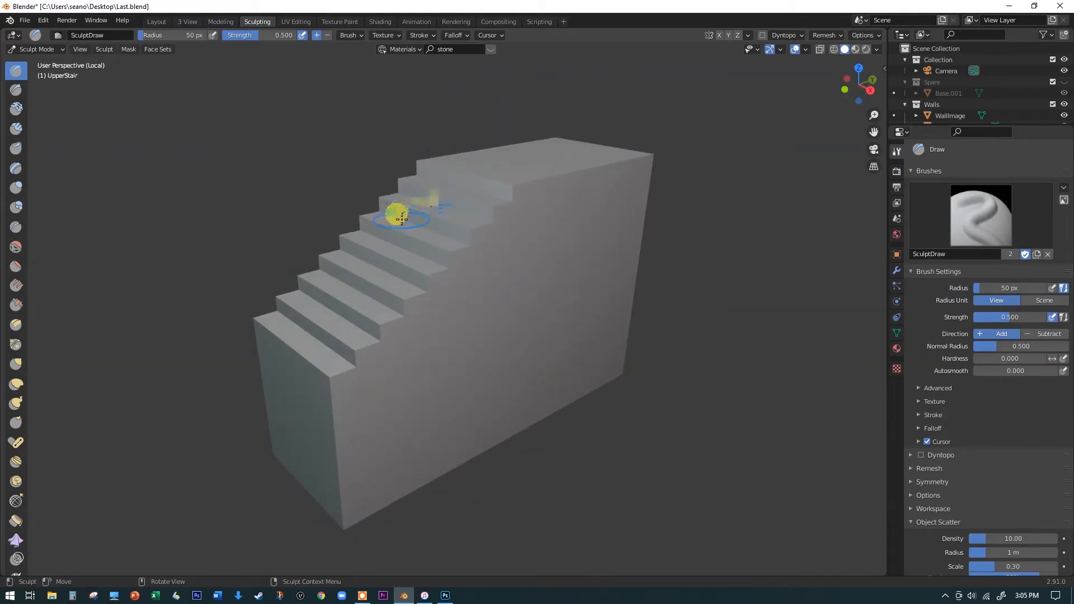
mouse_move(344, 401)
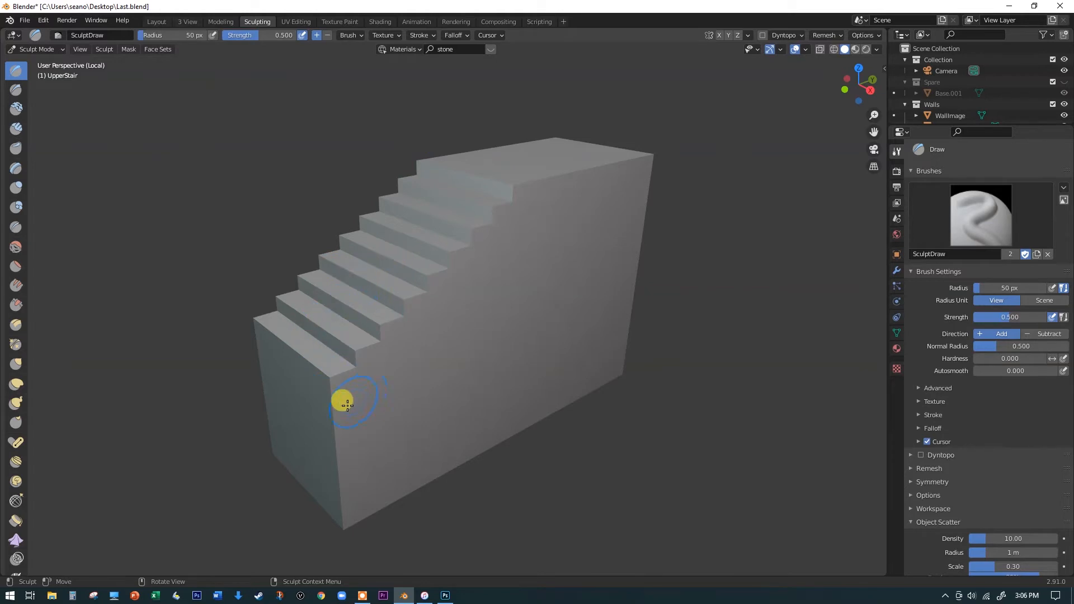
mouse_move(540, 305)
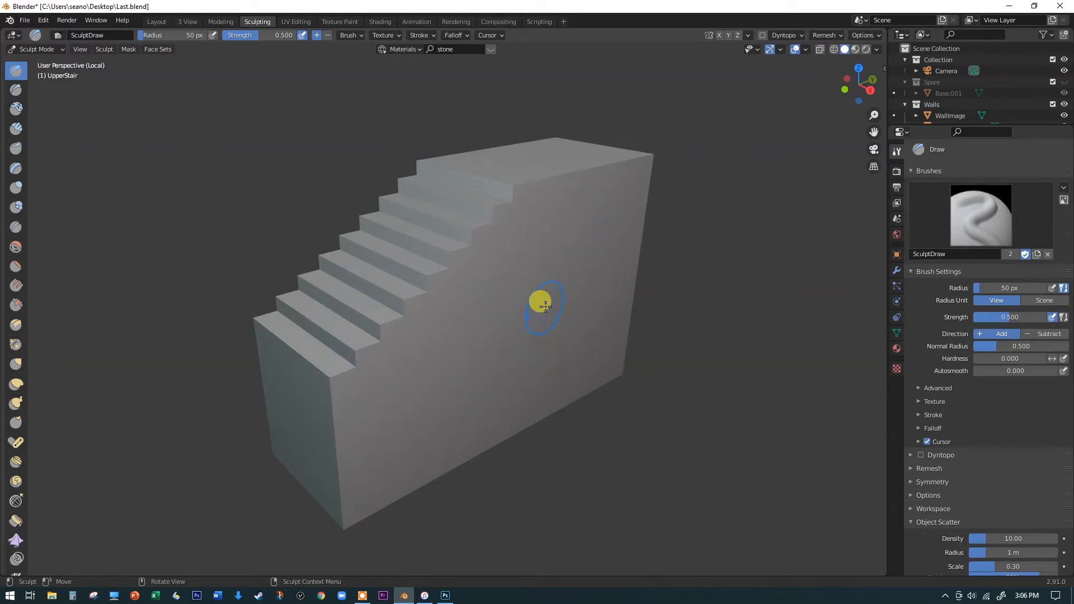
mouse_move(541, 151)
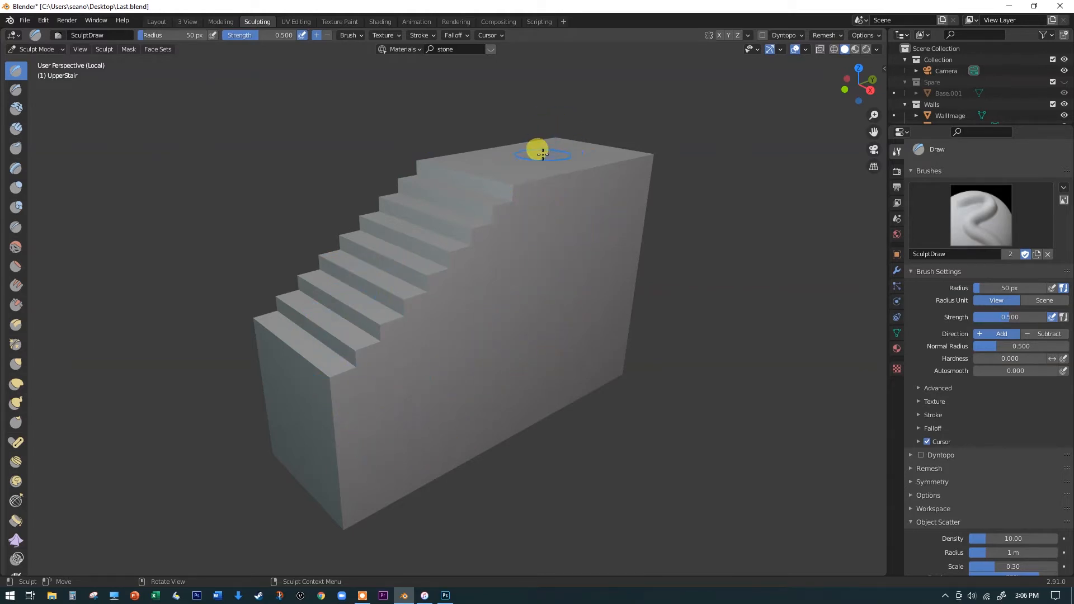
mouse_move(463, 185)
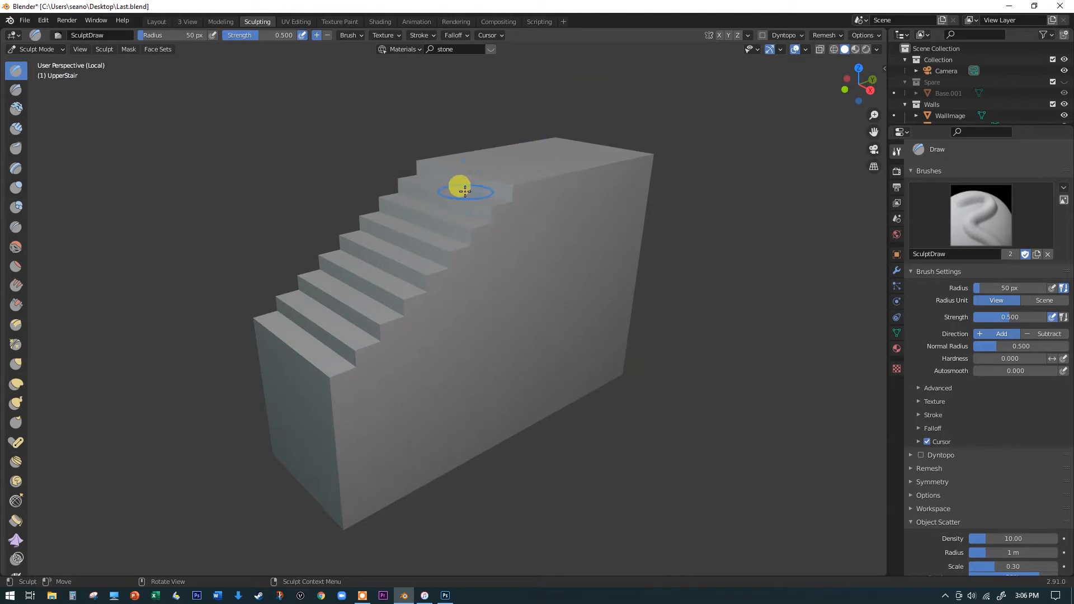
mouse_move(259, 379)
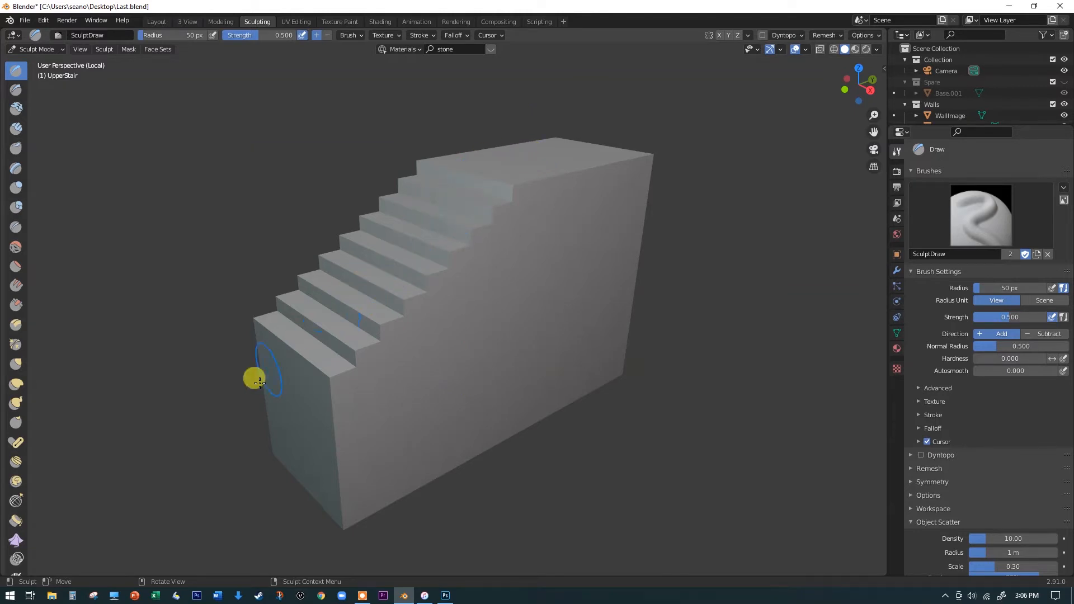
mouse_move(521, 412)
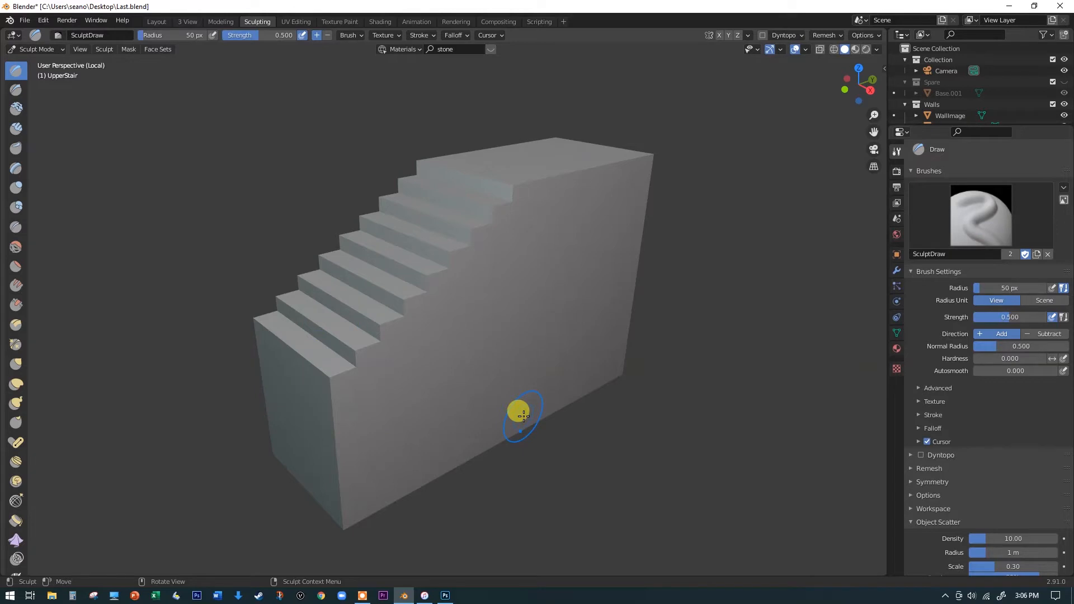
mouse_move(568, 225)
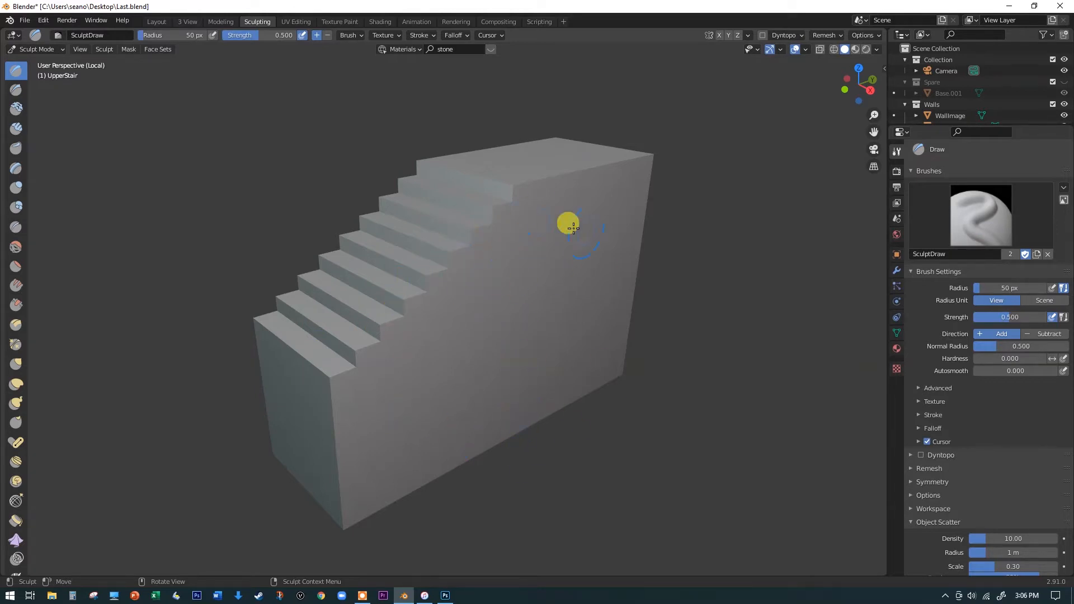
mouse_move(575, 375)
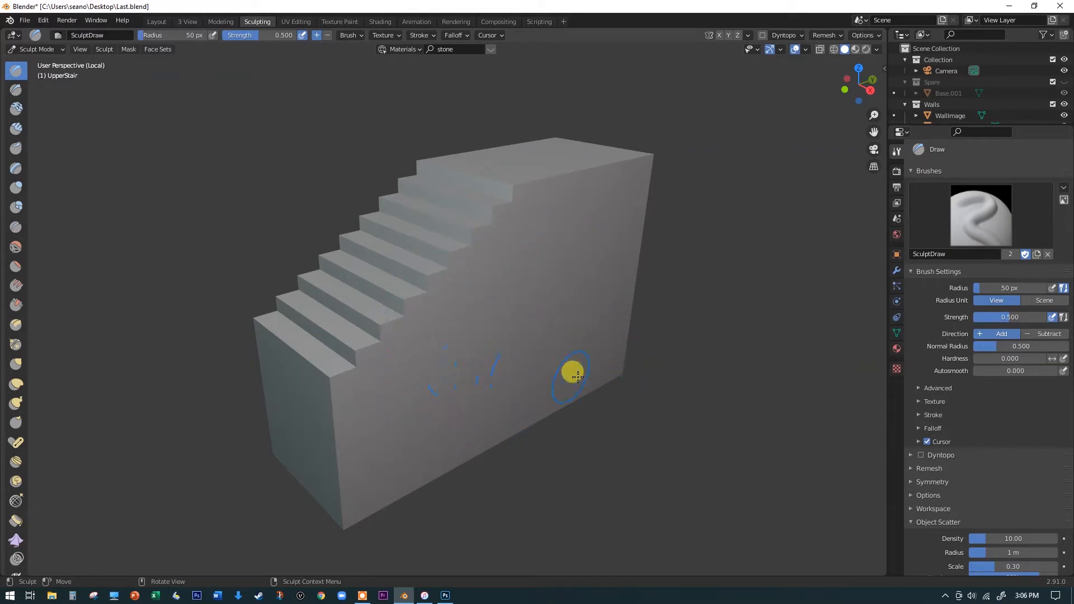
mouse_move(577, 348)
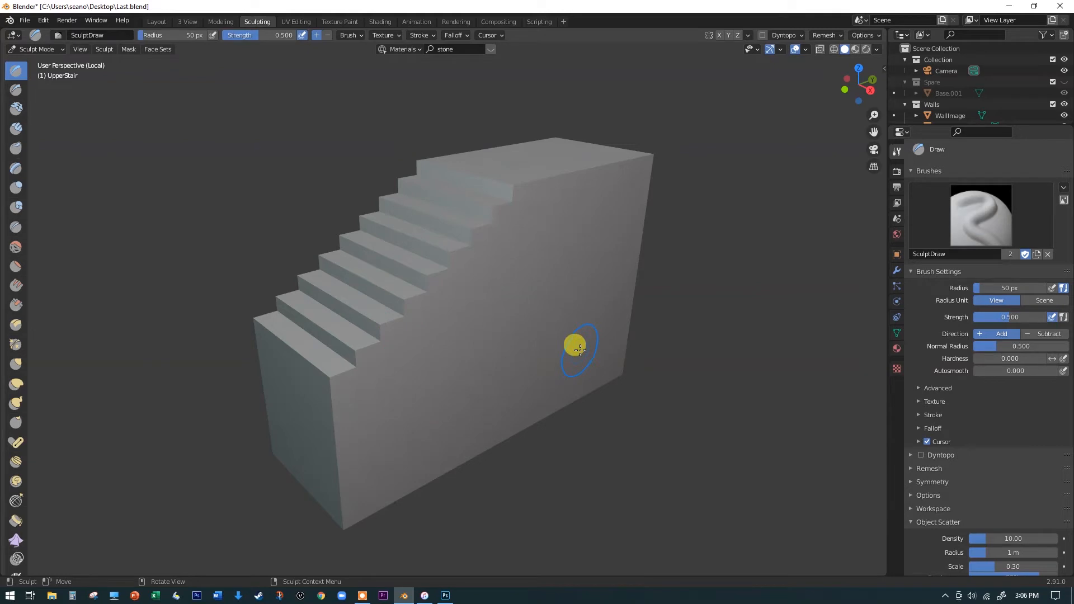
mouse_move(641, 306)
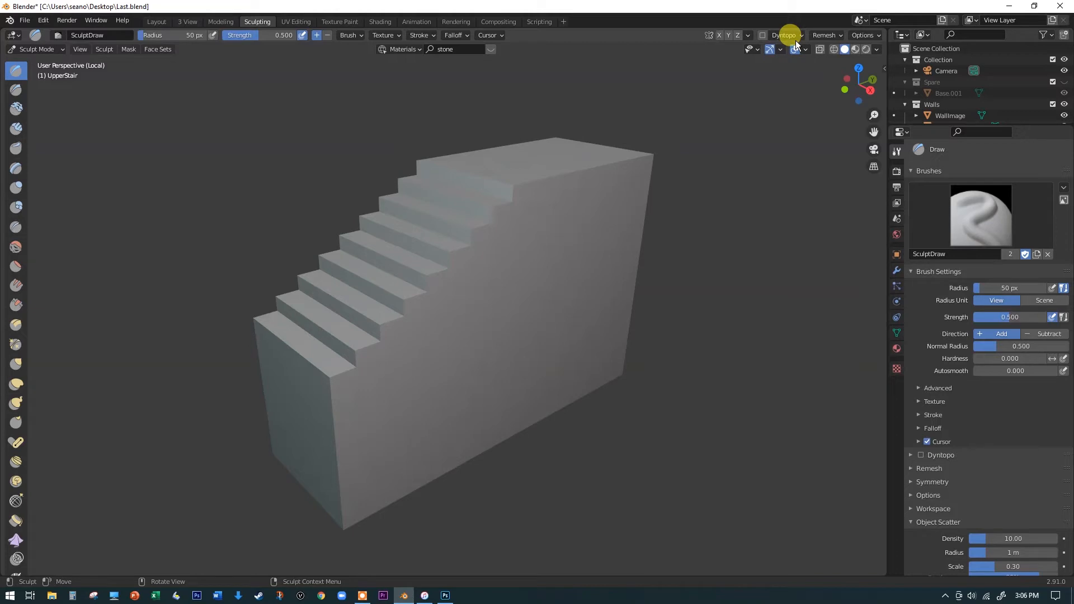
Enable Dyntopo on the stair block and accept the Vertex Data Detected warning.
left_click(782, 34)
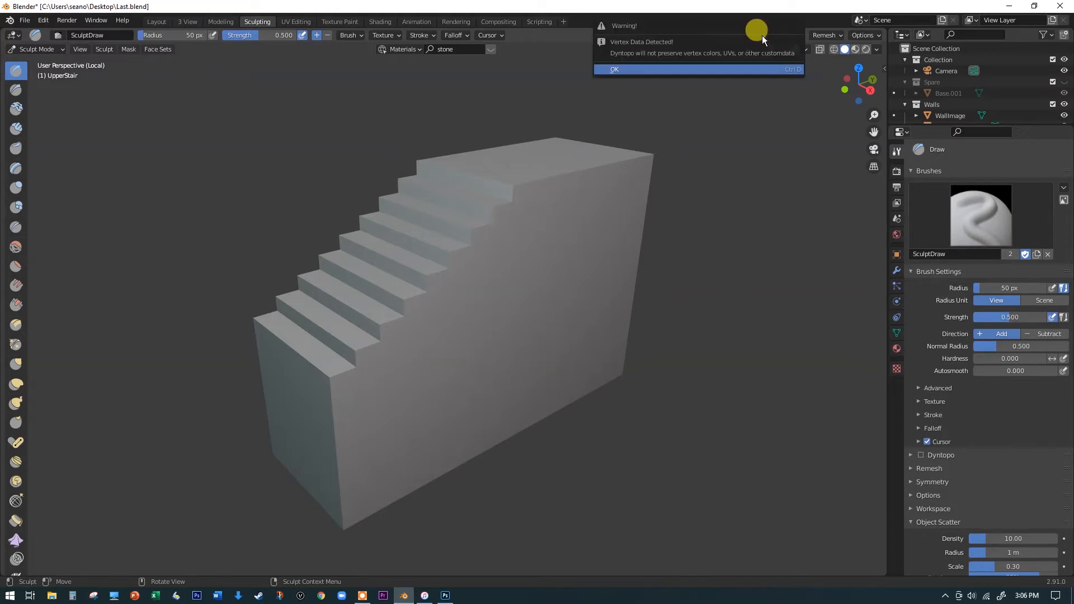
mouse_move(614, 69)
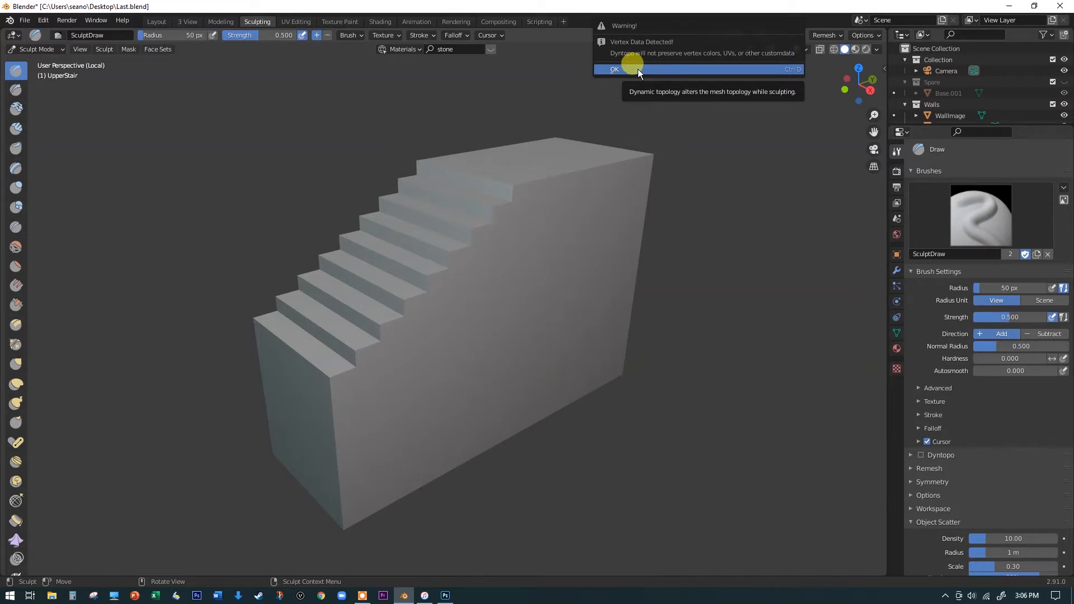
left_click(614, 70)
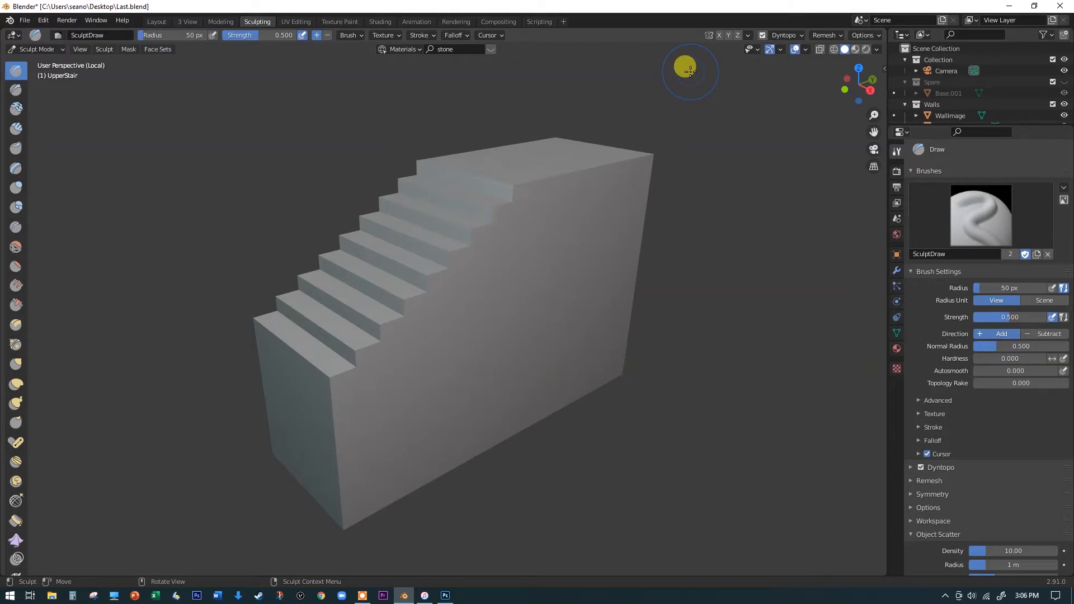
Show the Dyntopo panel, with a 12 px relative detail size.
left_click(940, 467)
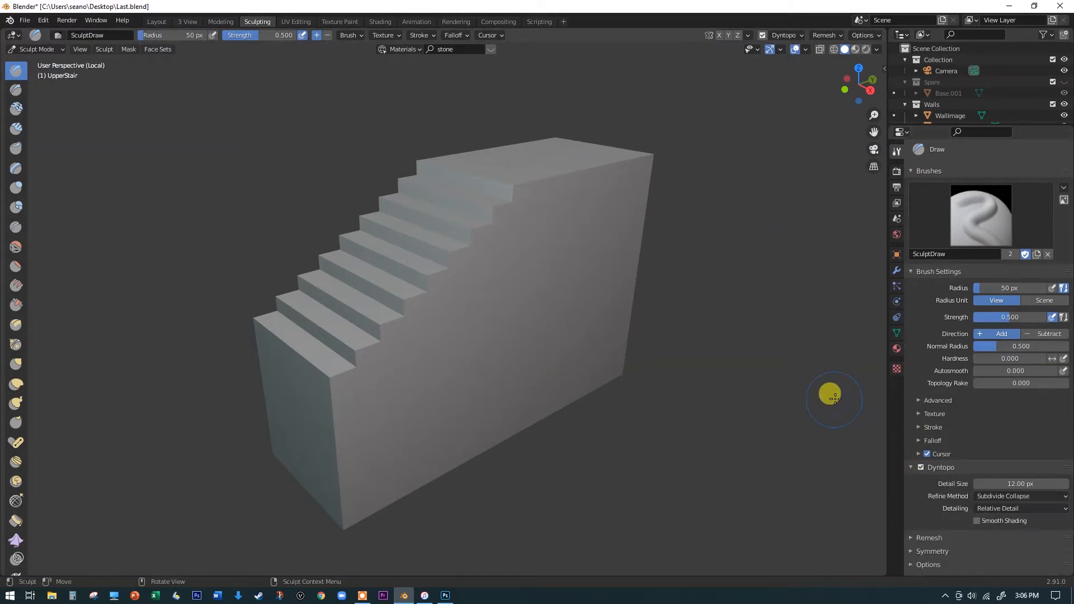
mouse_move(1016, 484)
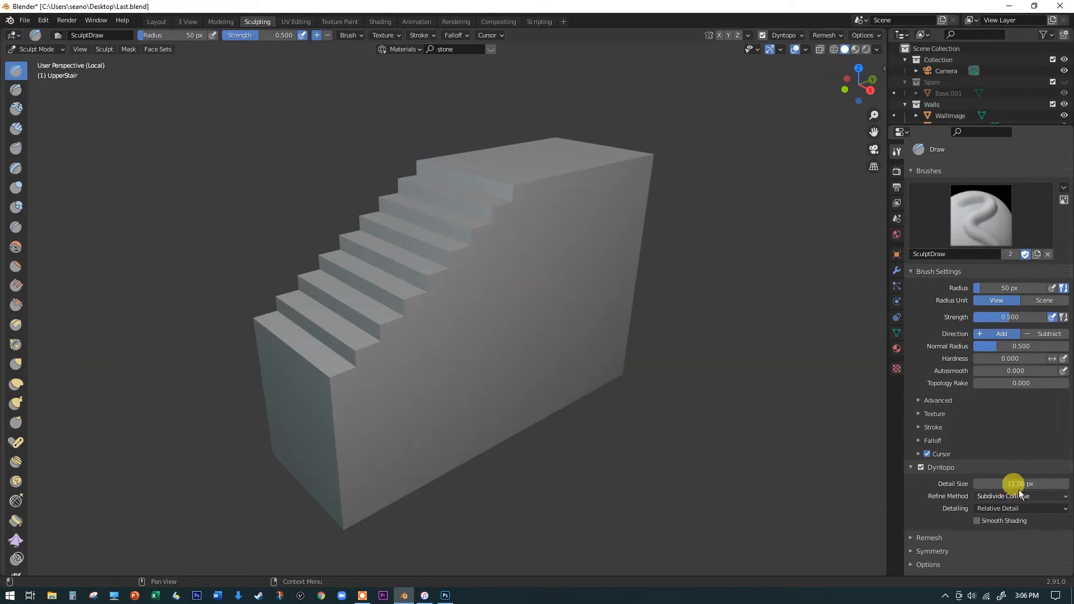
mouse_move(1017, 484)
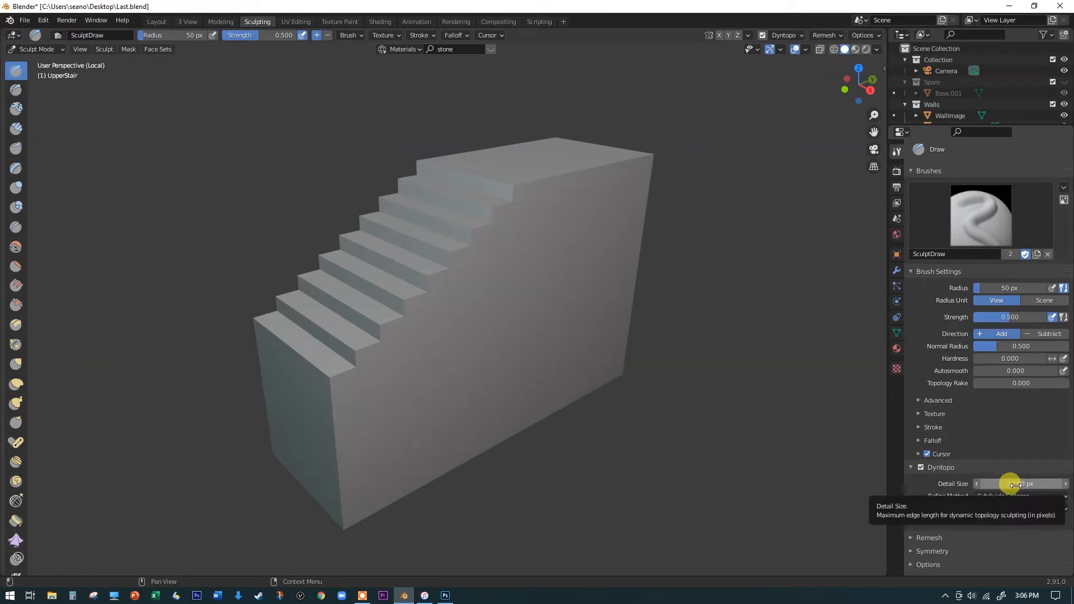
left_click(787, 35)
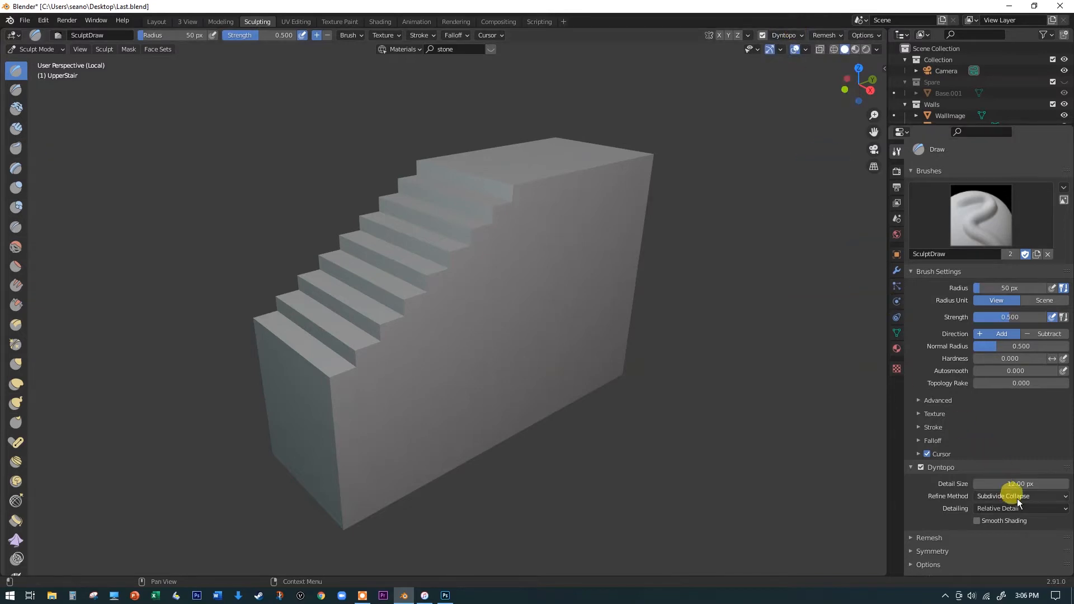
mouse_move(1019, 483)
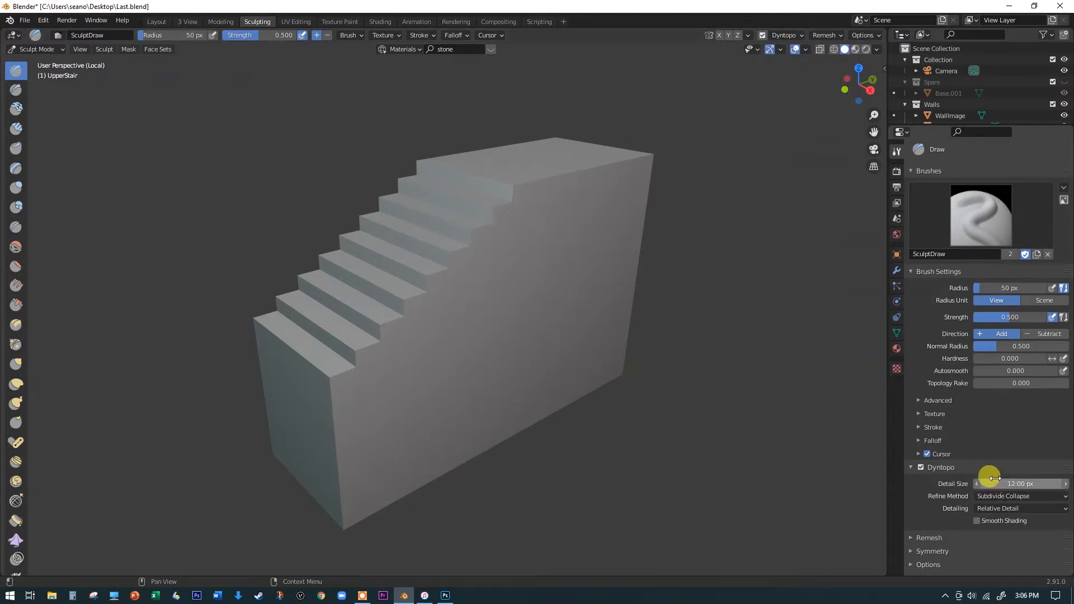
mouse_move(519, 369)
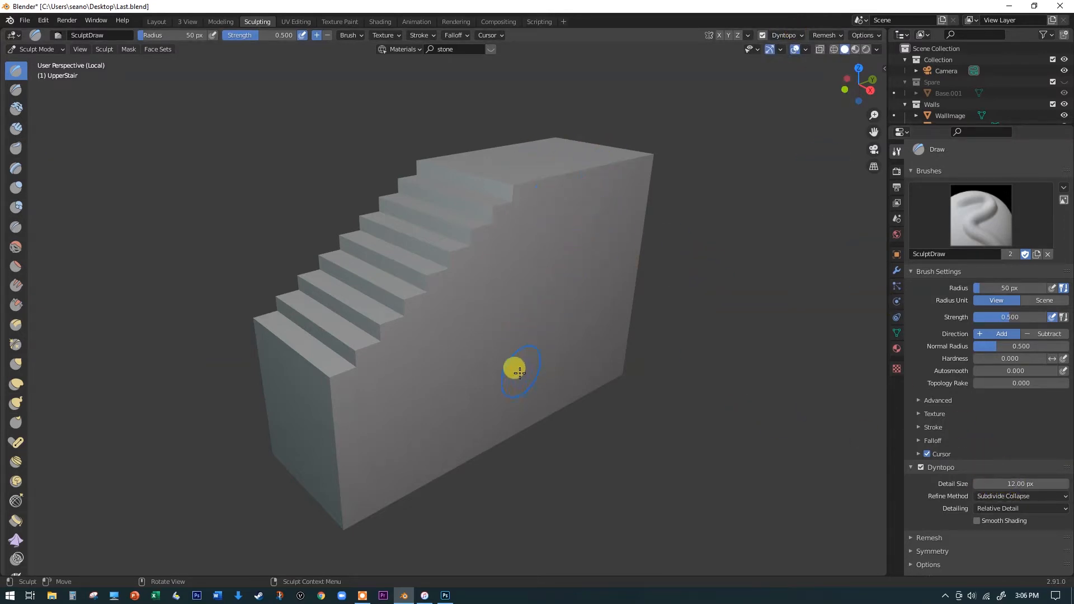
mouse_move(585, 278)
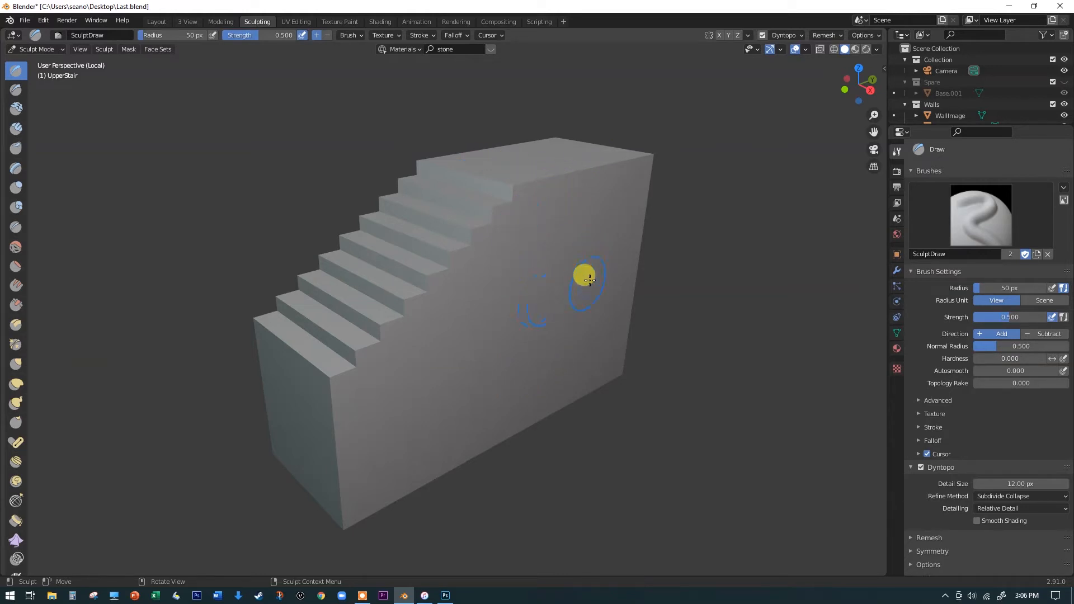
mouse_move(531, 176)
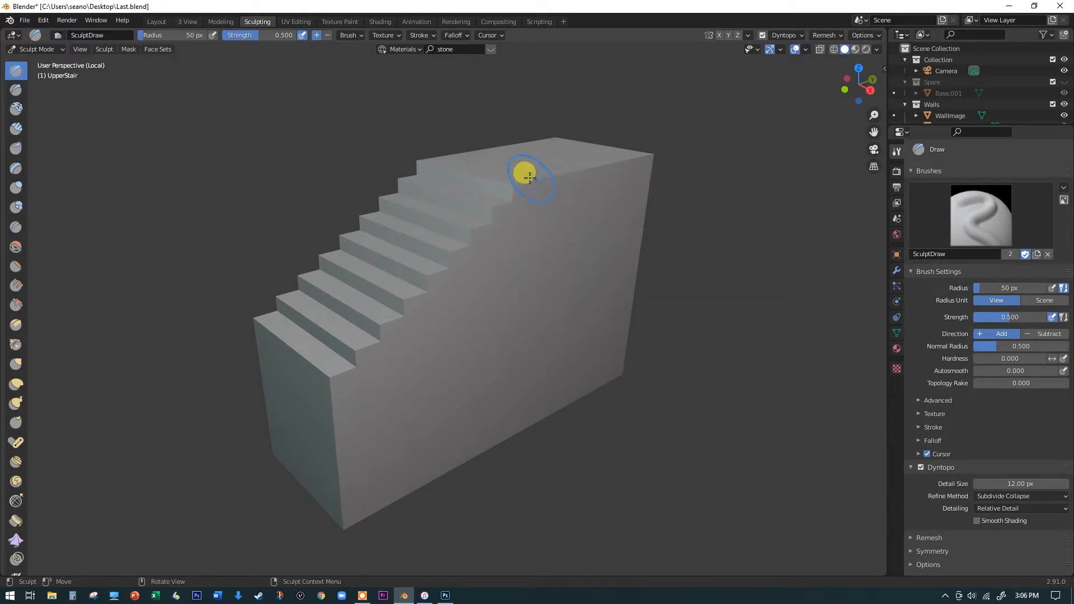
mouse_move(566, 199)
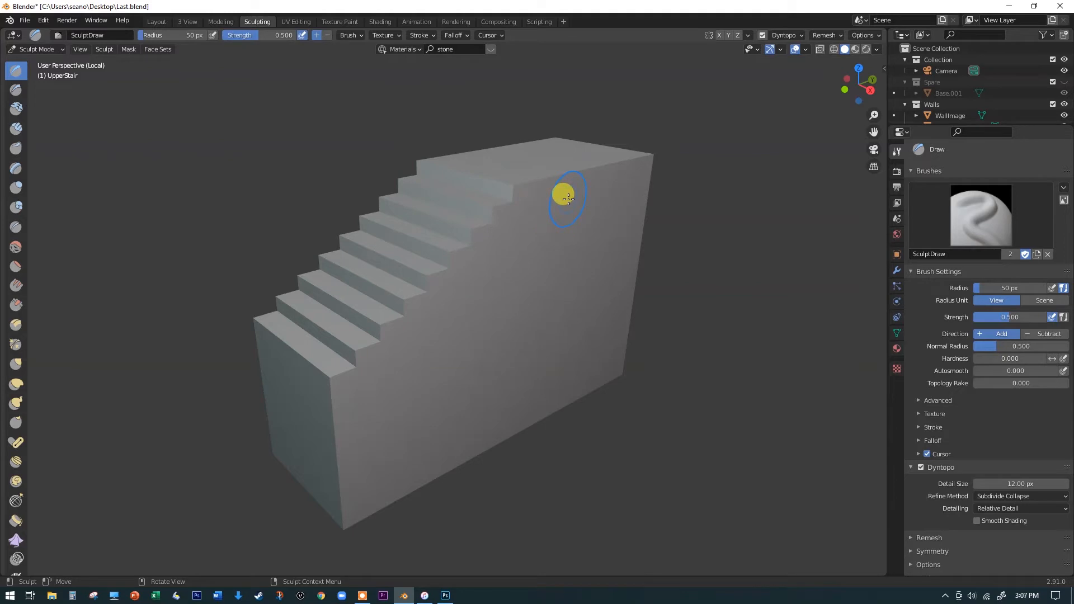
mouse_move(567, 260)
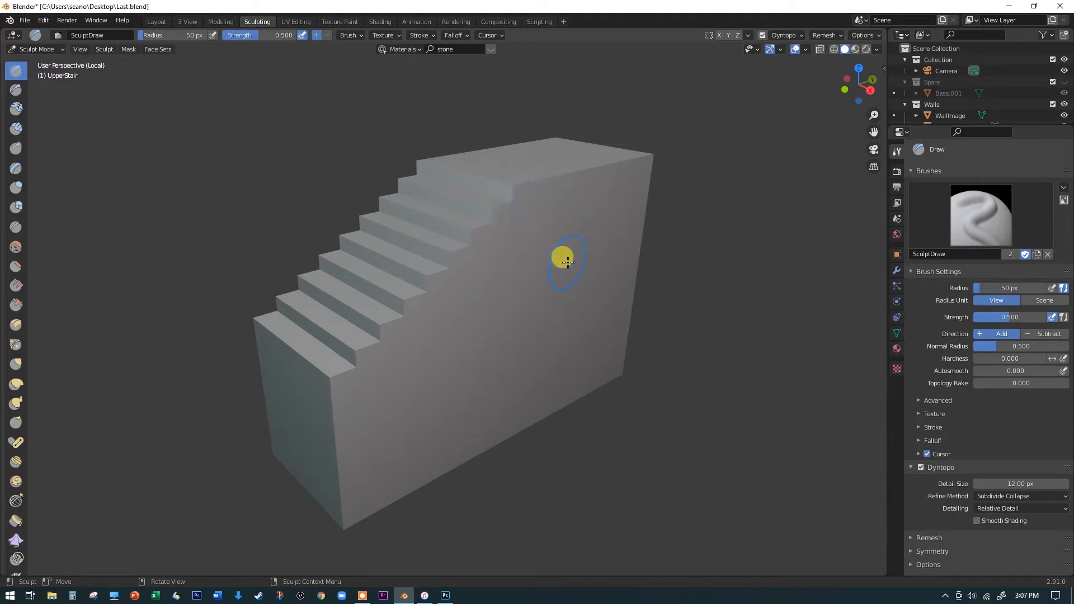
mouse_move(497, 329)
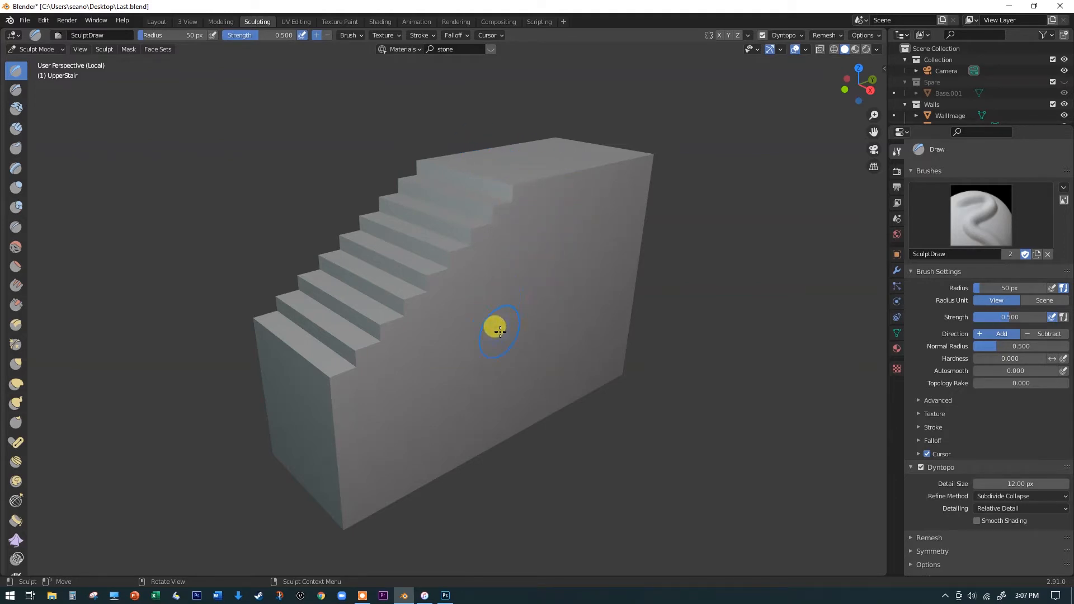
mouse_move(486, 256)
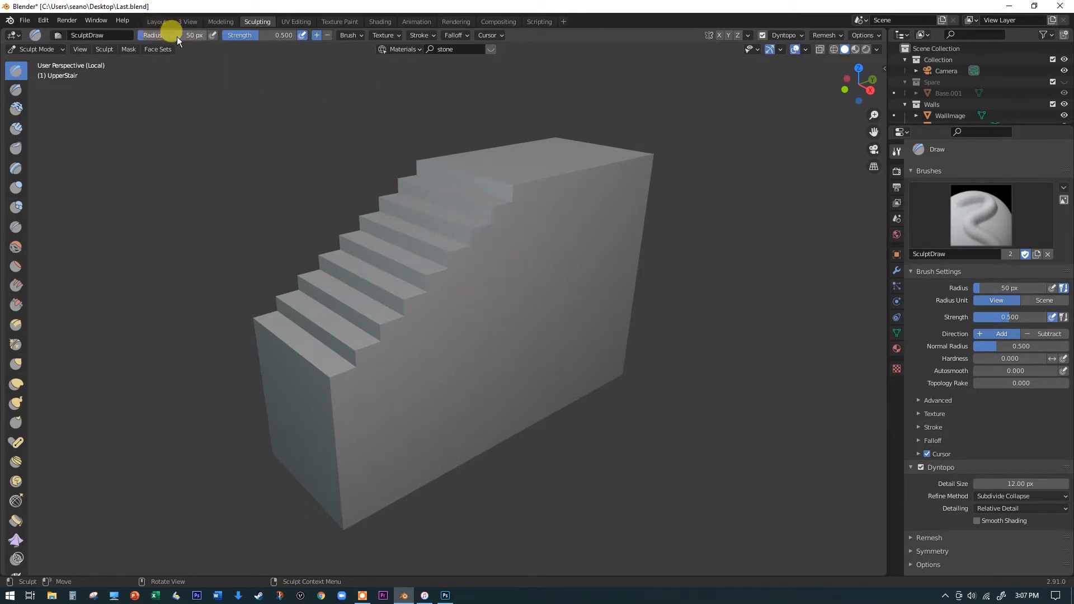
mouse_move(216, 43)
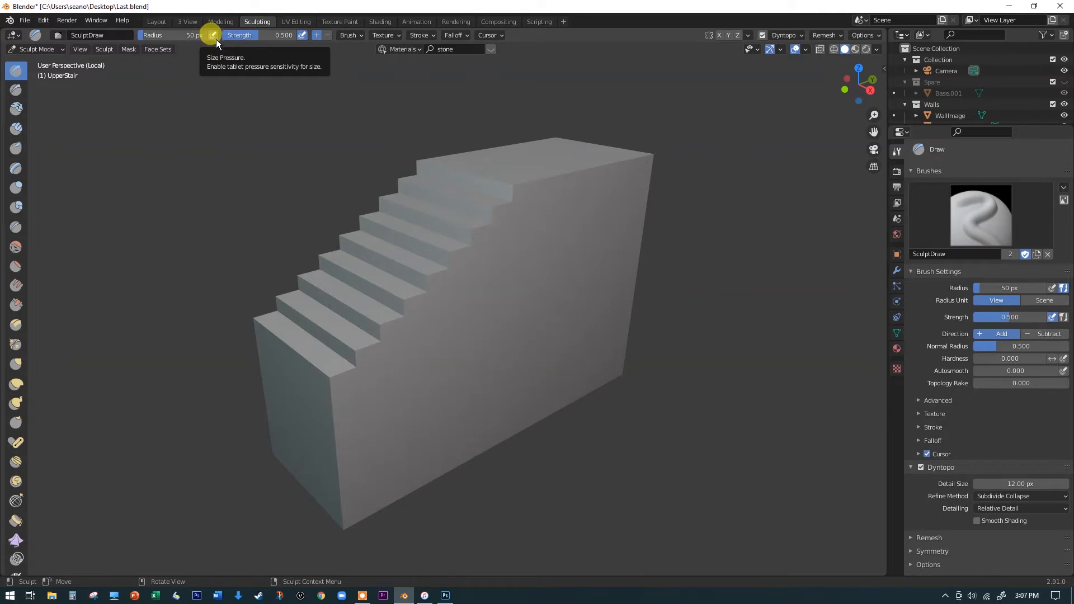
mouse_move(225, 61)
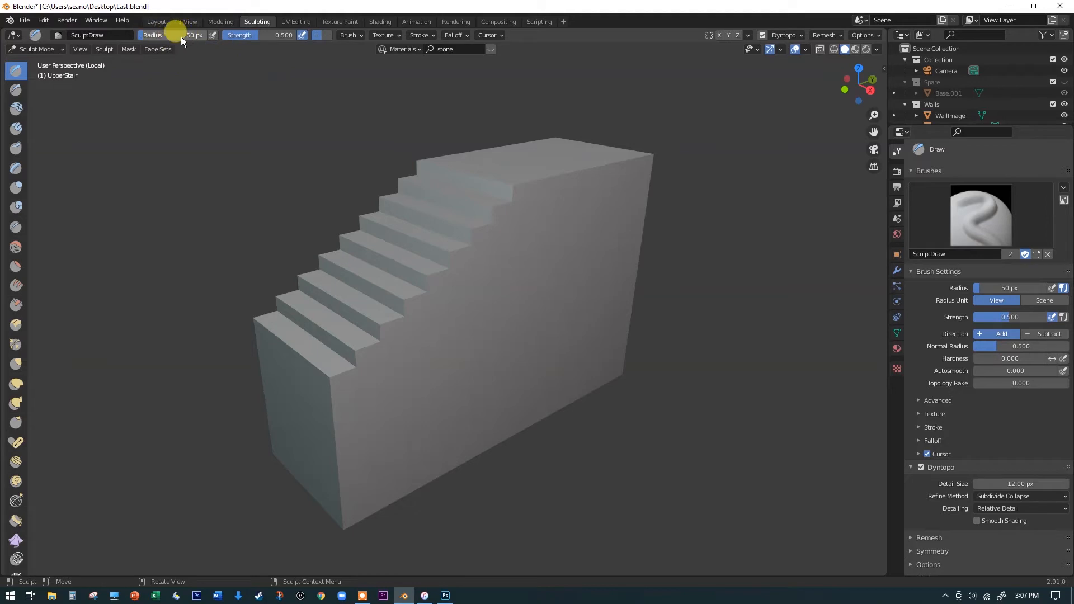
mouse_move(280, 35)
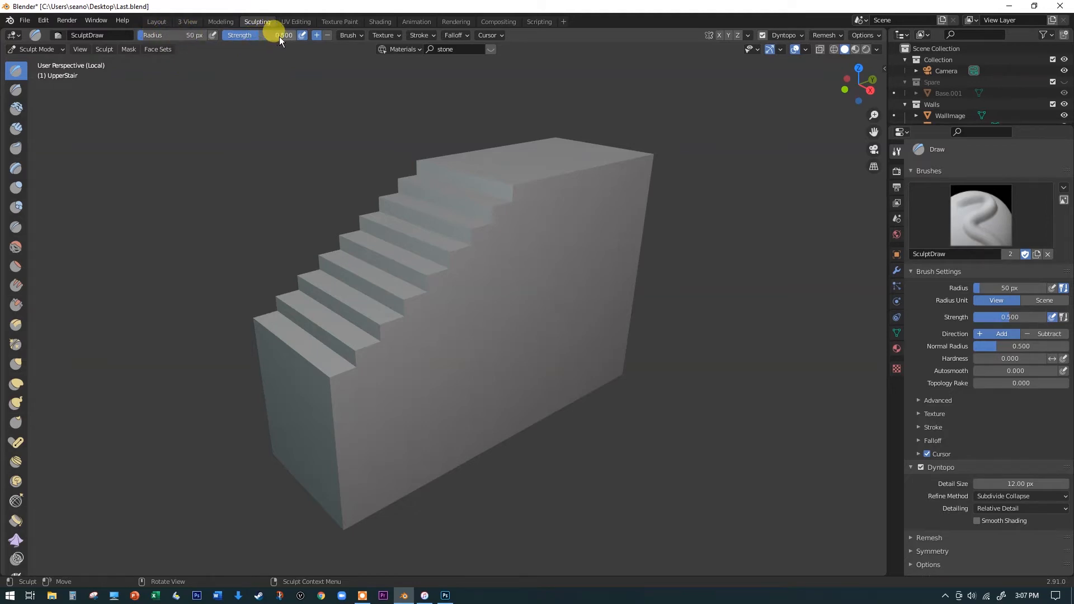
mouse_move(310, 35)
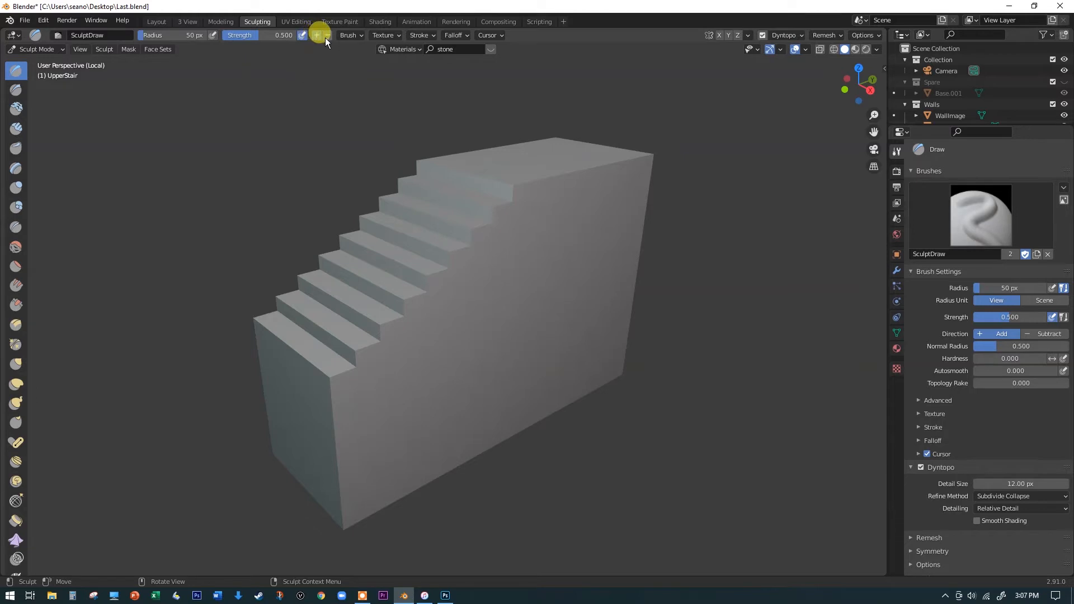
mouse_move(317, 34)
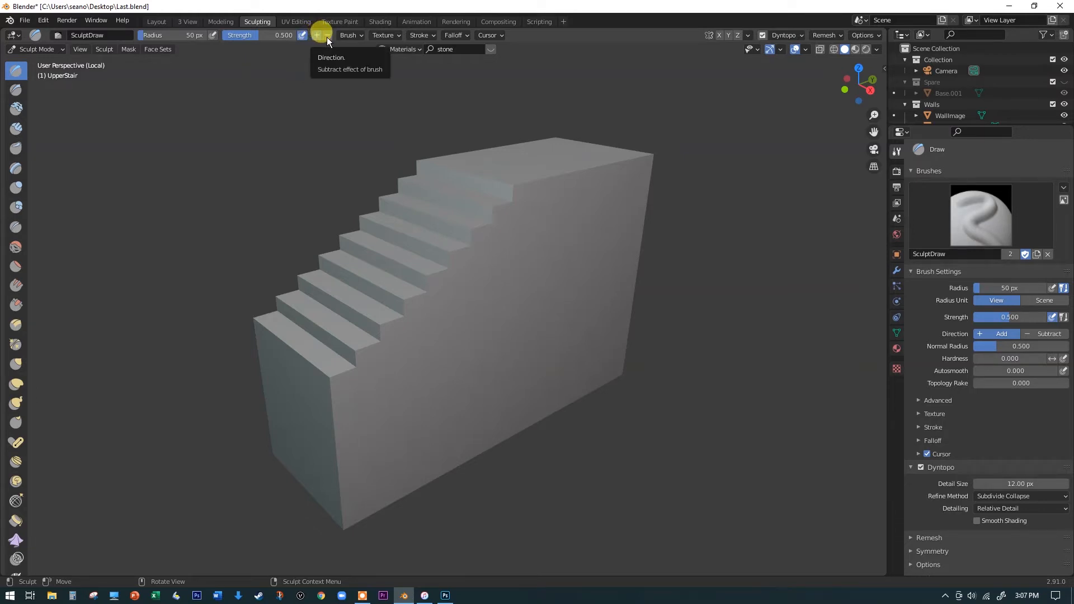
mouse_move(348, 87)
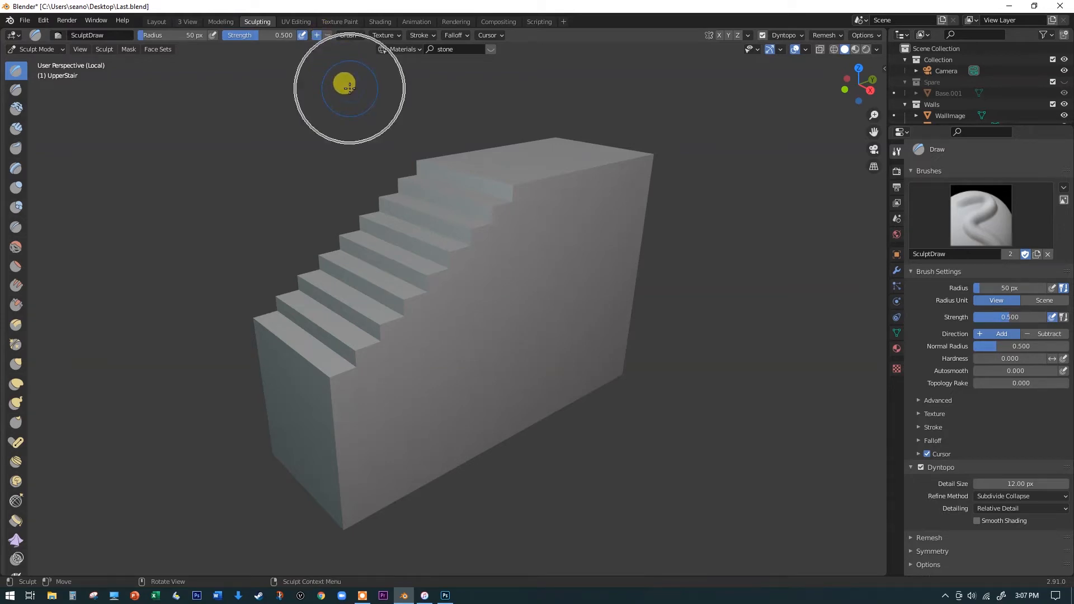
mouse_move(317, 34)
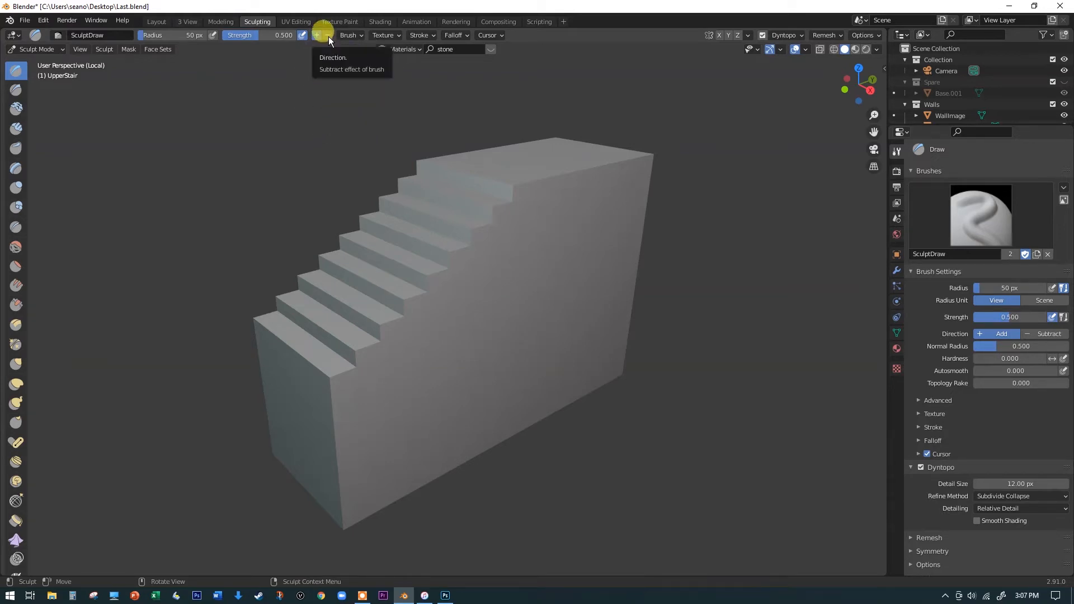
mouse_move(15, 75)
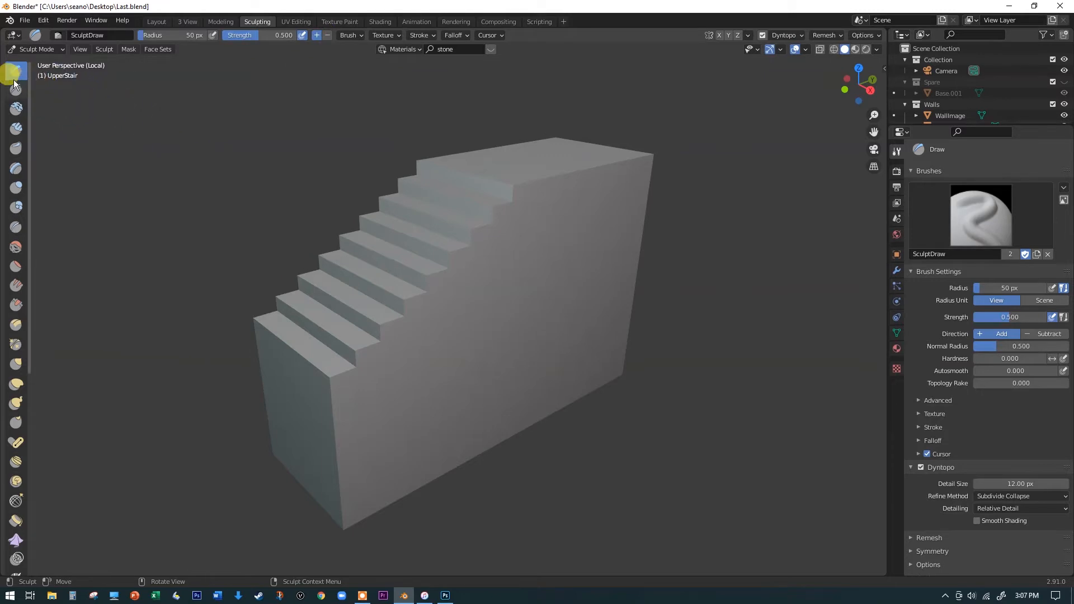
mouse_move(17, 182)
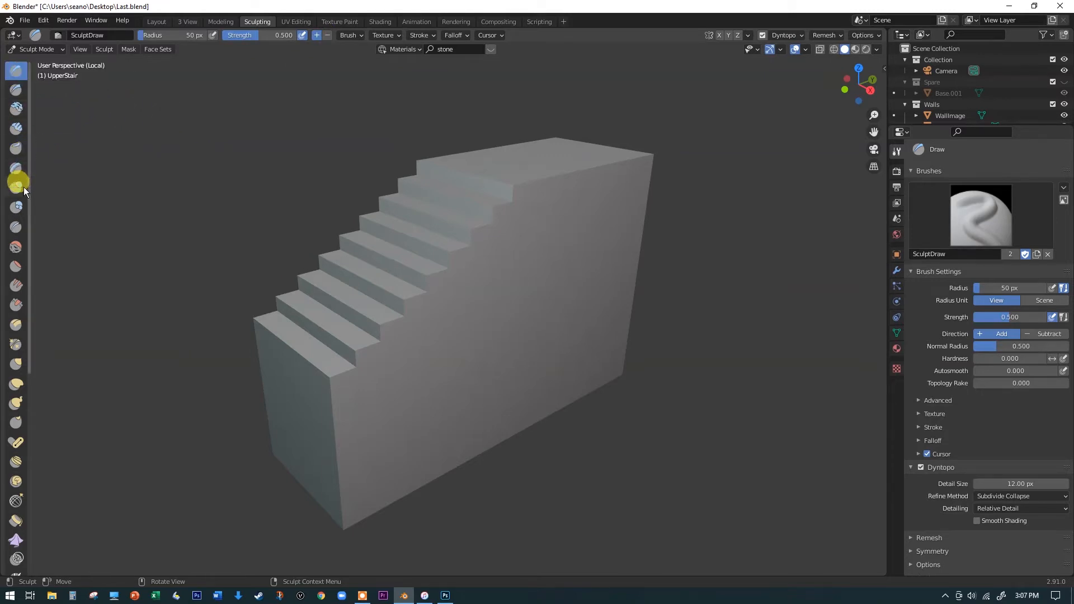
mouse_move(67, 418)
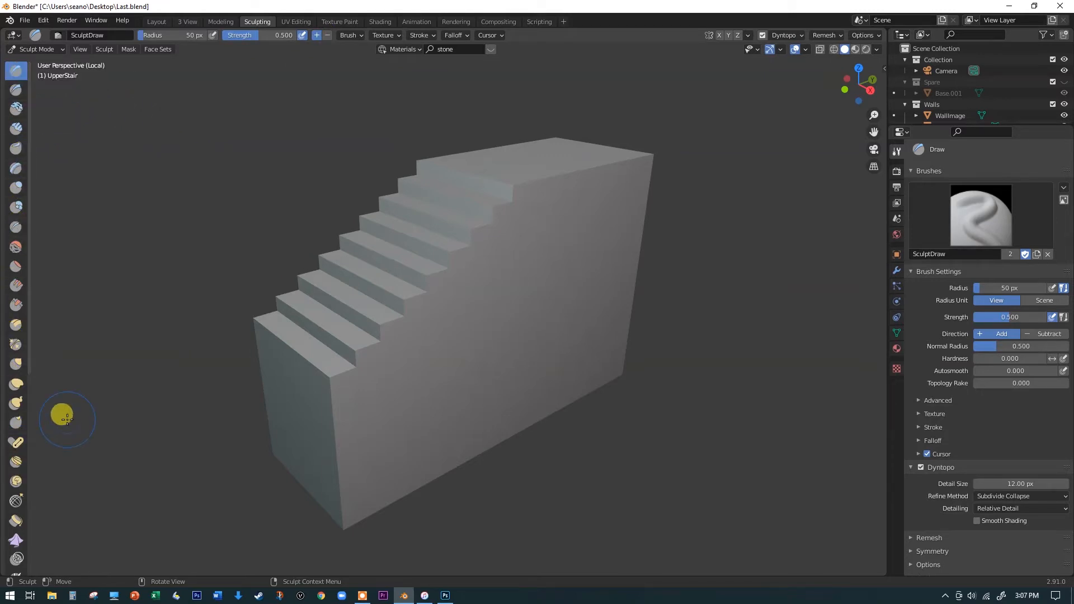
mouse_move(330, 248)
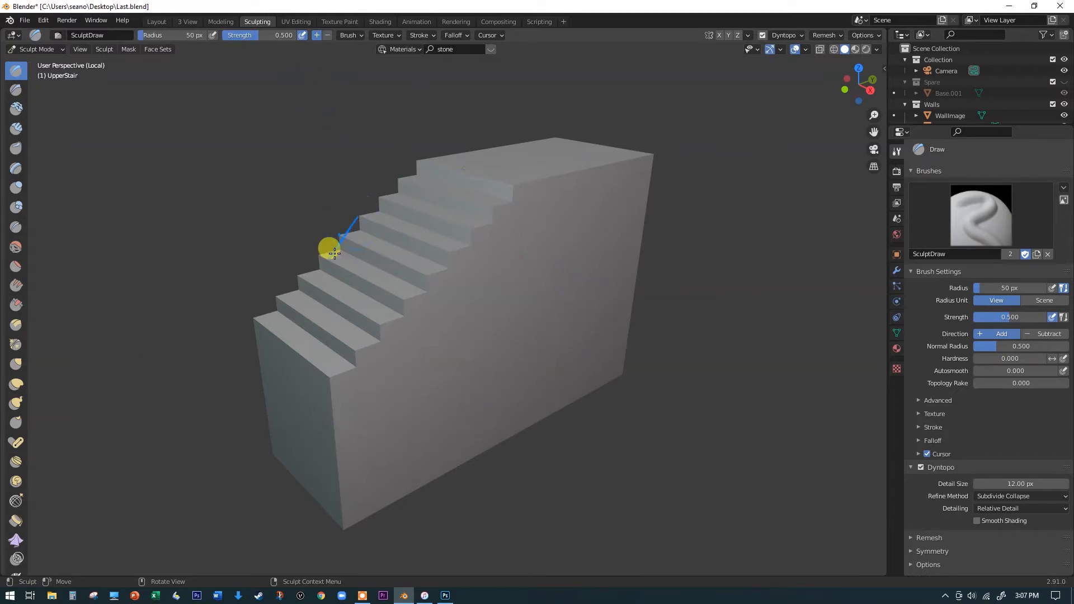
mouse_move(33, 377)
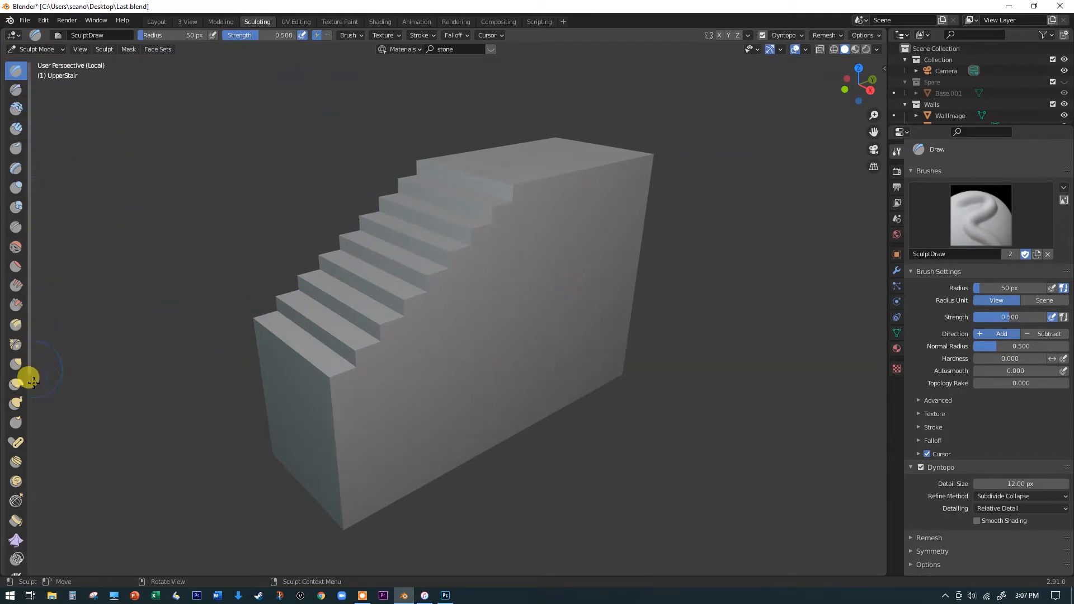
mouse_move(12, 209)
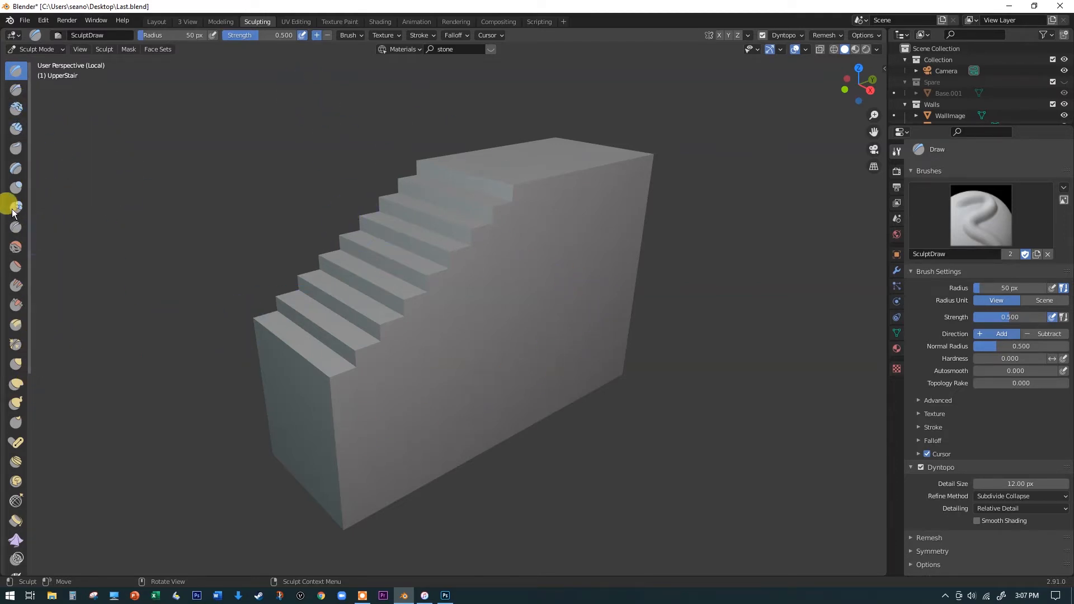
mouse_move(201, 314)
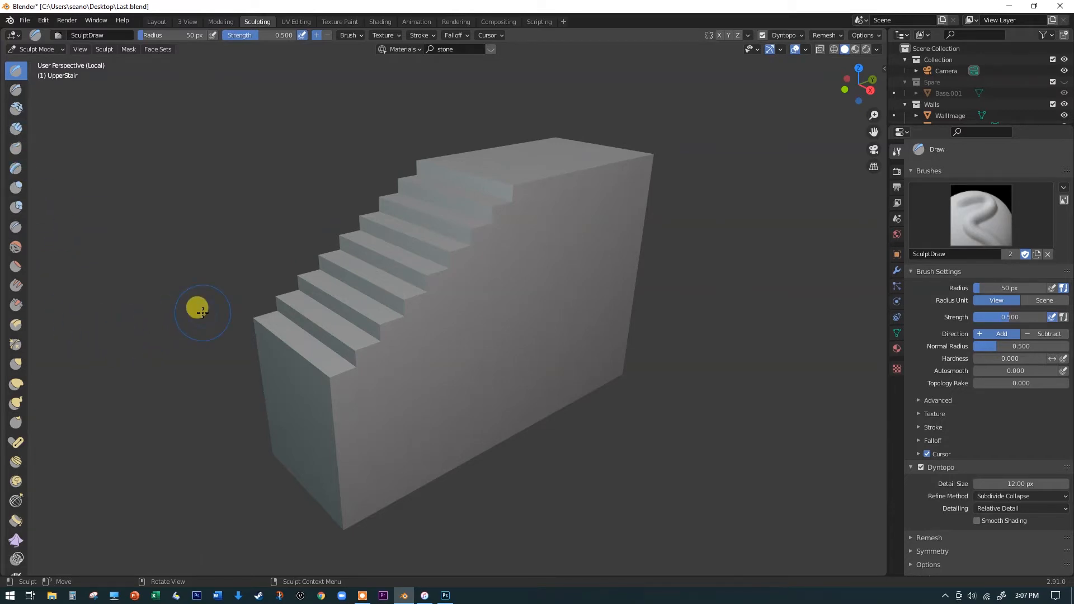
mouse_move(15, 460)
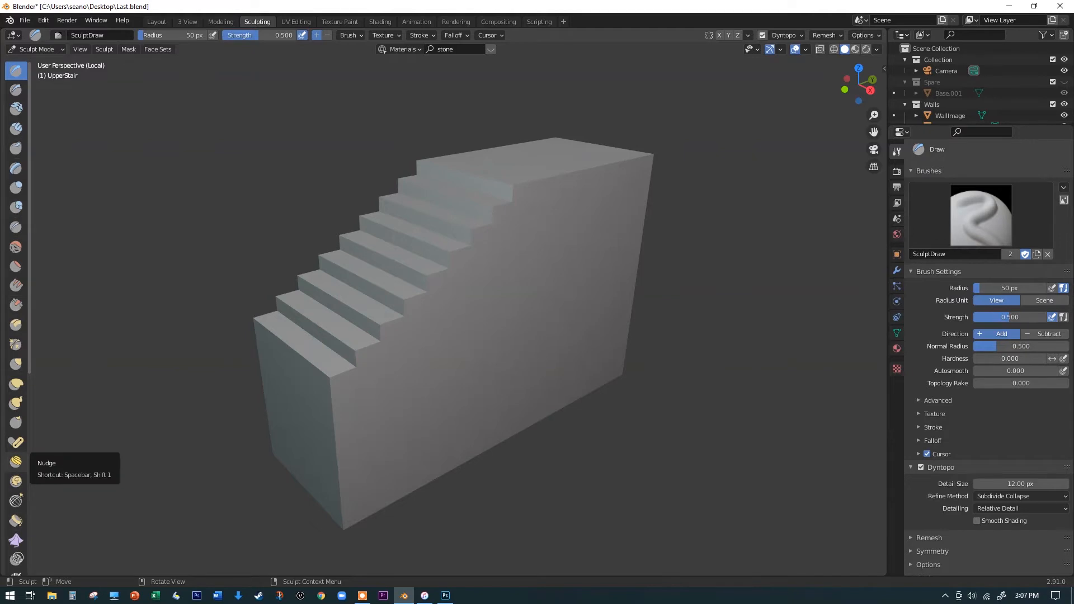
mouse_move(15, 560)
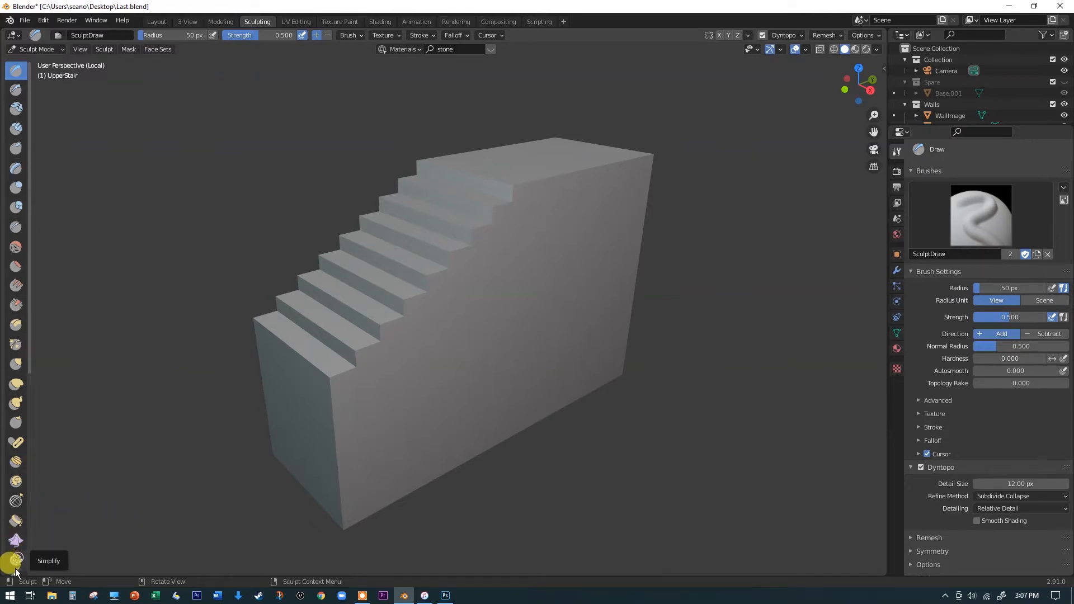
mouse_move(494, 167)
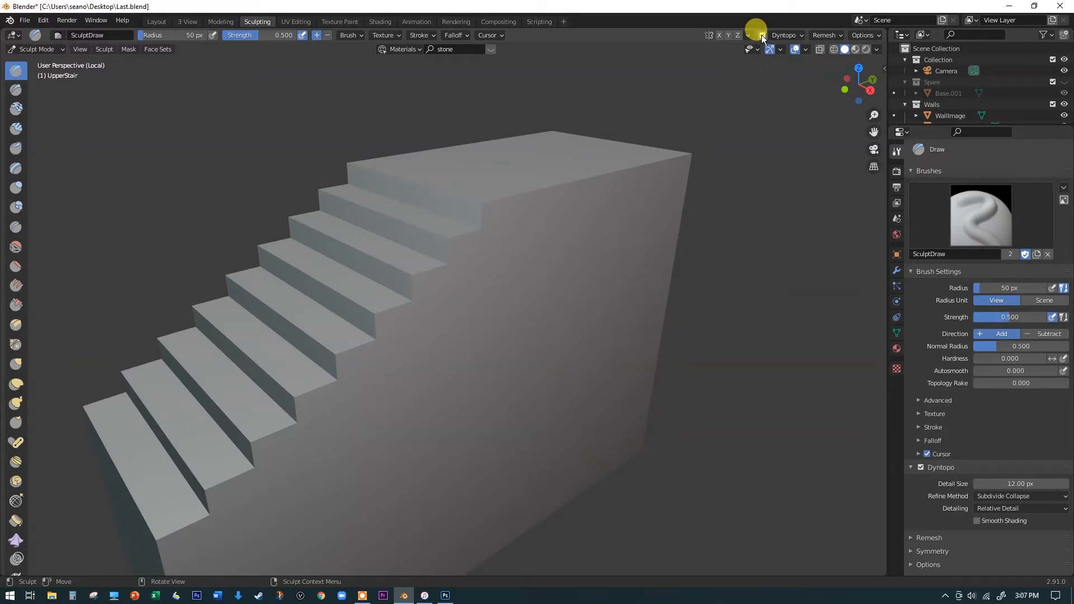
mouse_move(716, 41)
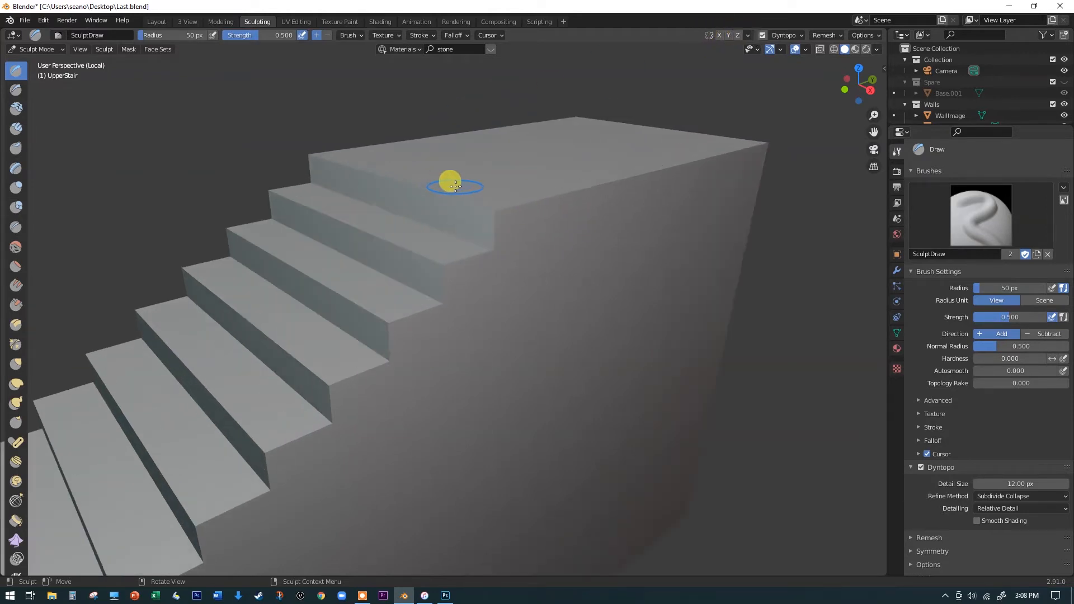
mouse_move(354, 315)
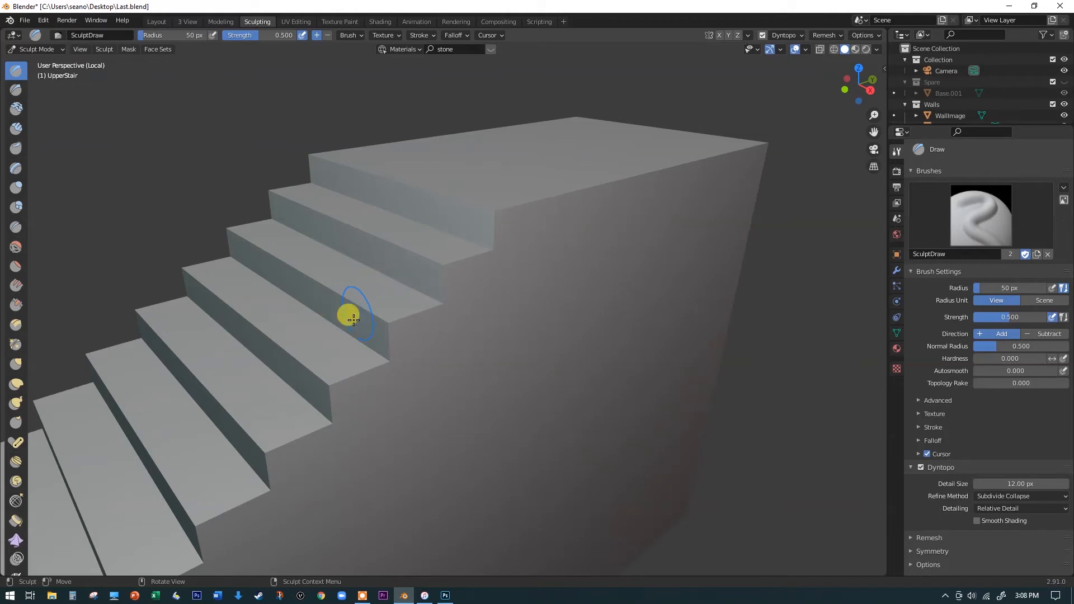
mouse_move(504, 302)
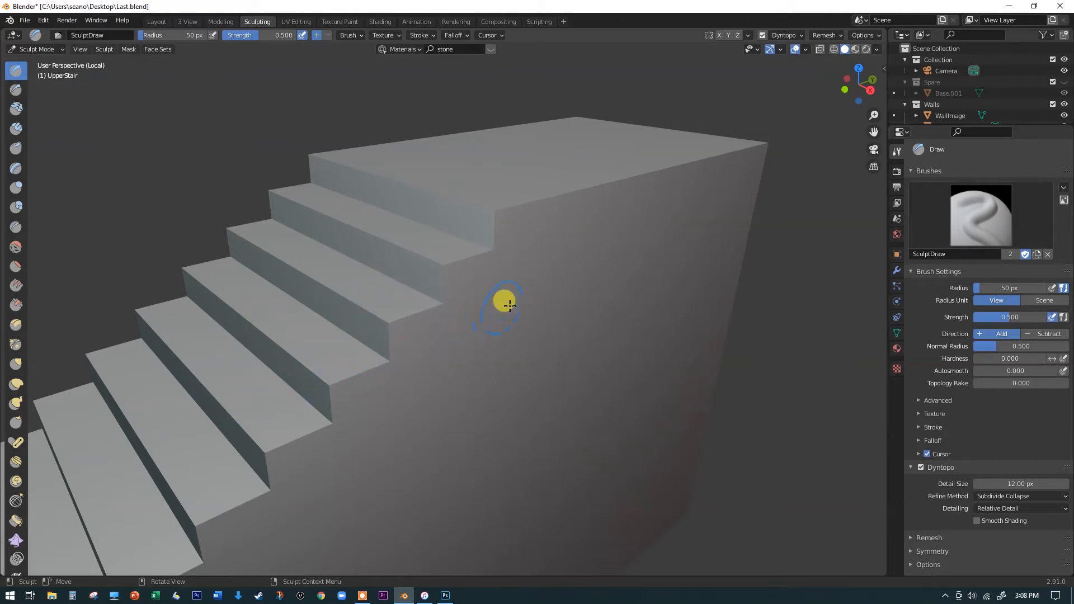
mouse_move(647, 247)
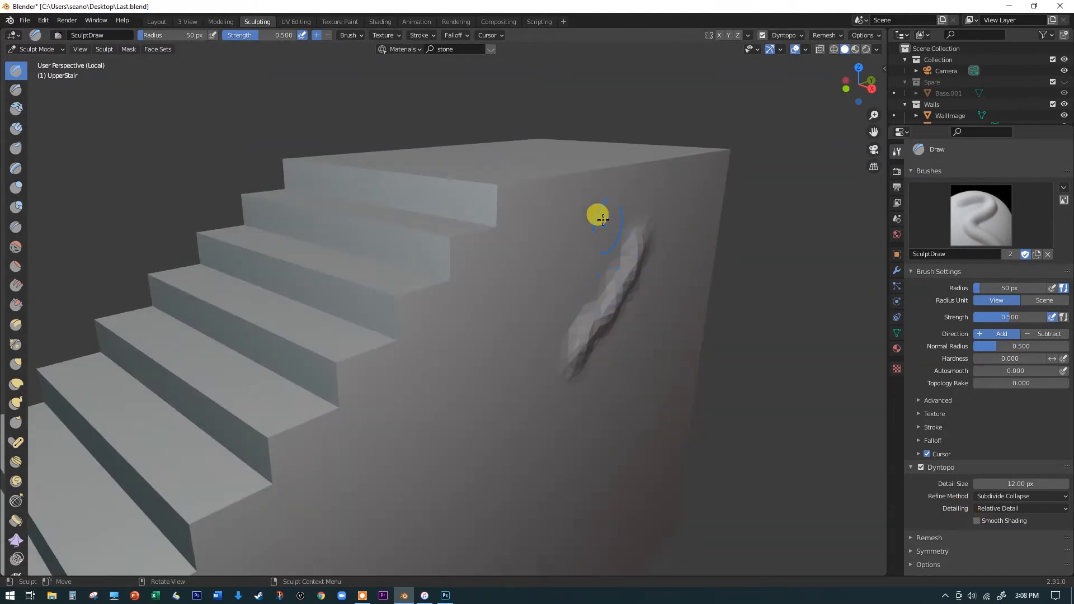
mouse_move(555, 254)
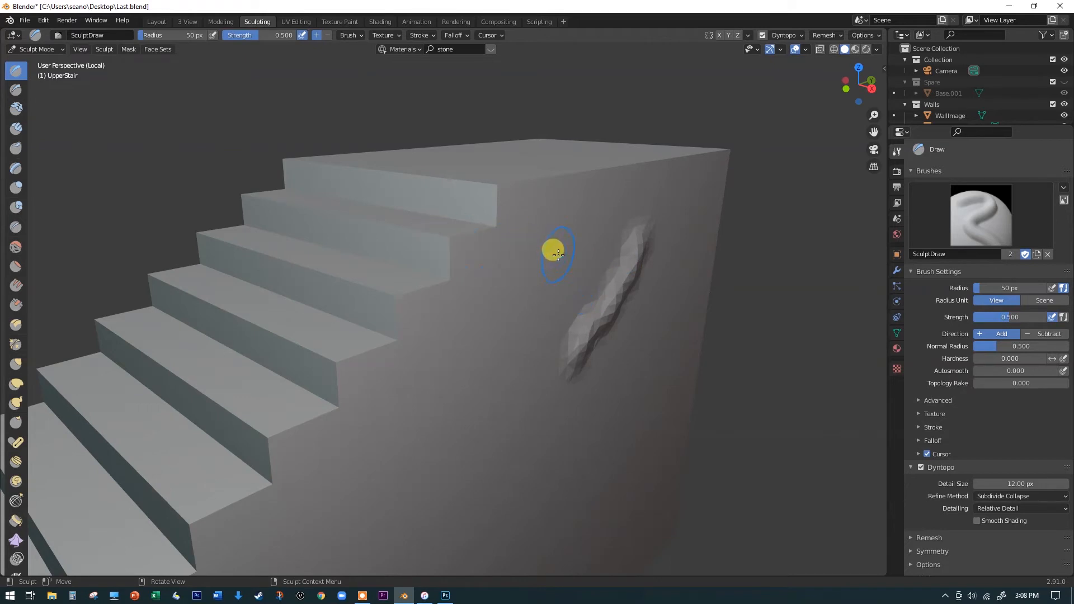
mouse_move(693, 223)
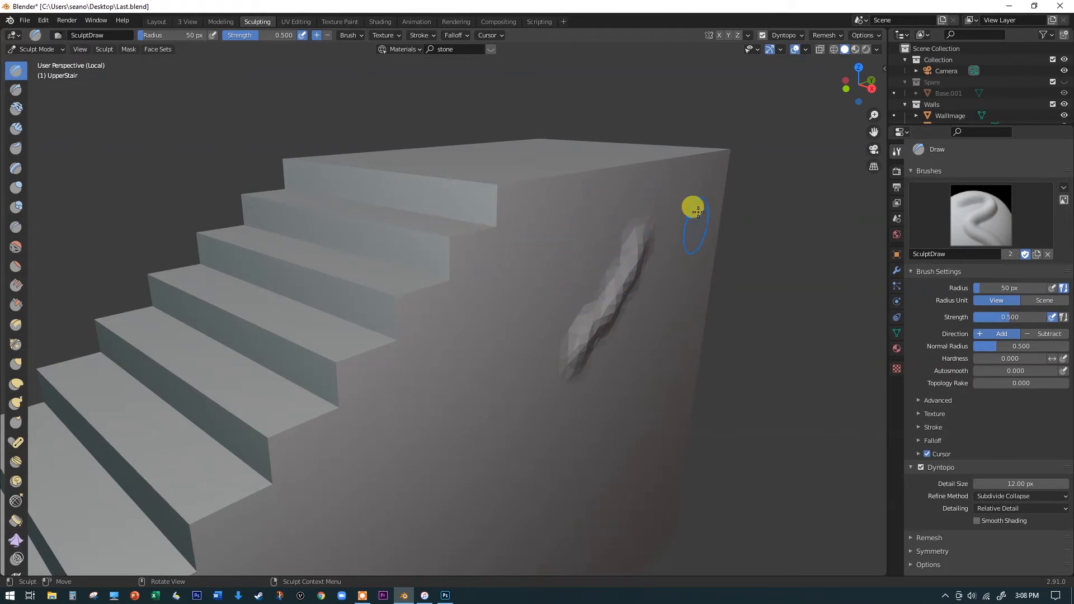
mouse_move(600, 216)
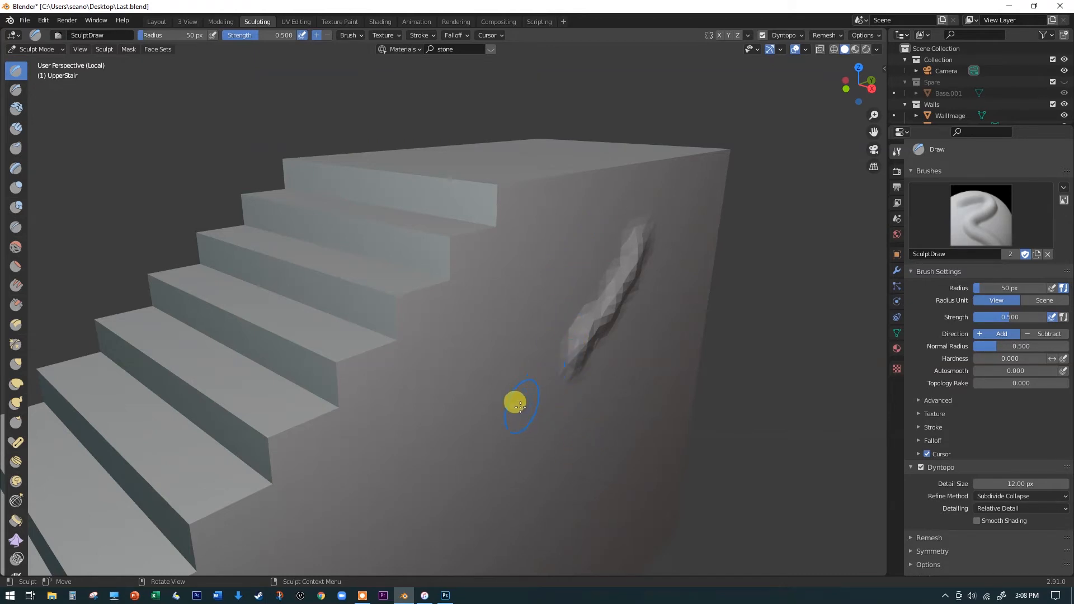
mouse_move(593, 220)
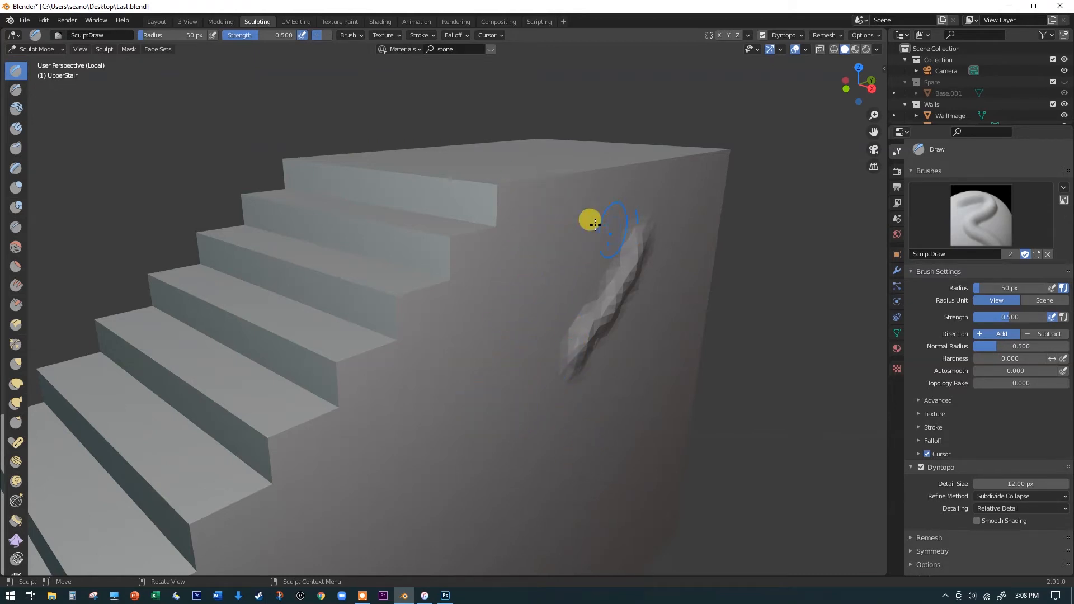
mouse_move(517, 198)
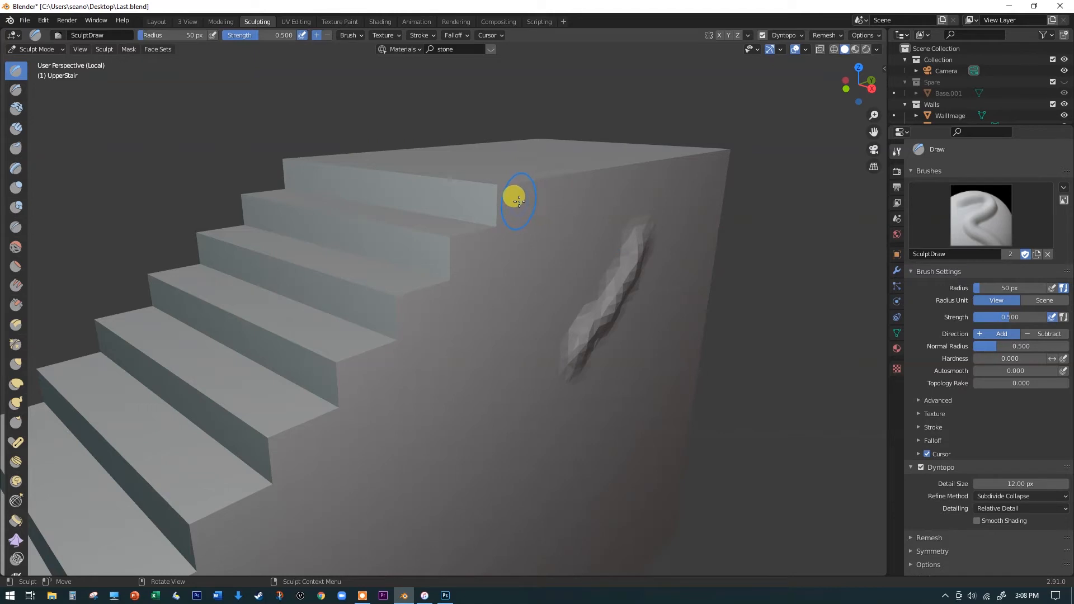
mouse_move(317, 35)
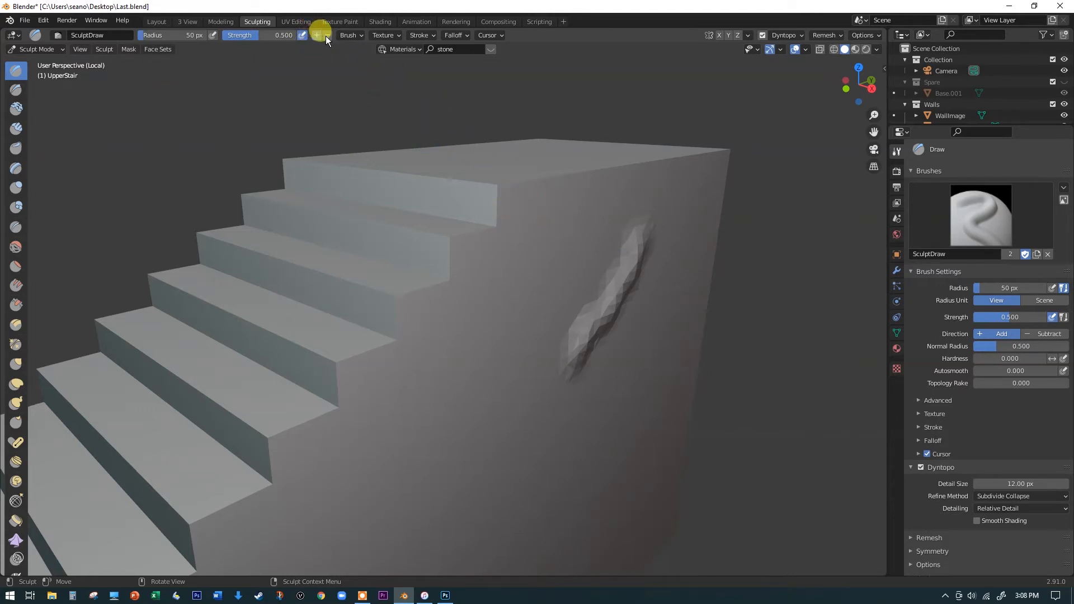
Set the Draw brush direction to Subtract.
left_click(1047, 334)
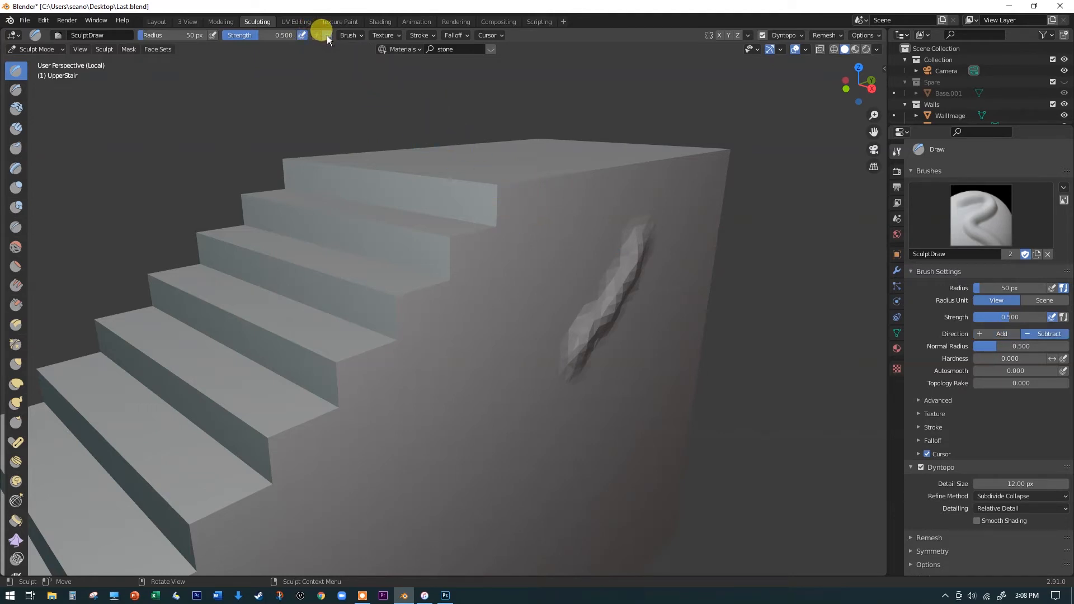
mouse_move(470, 168)
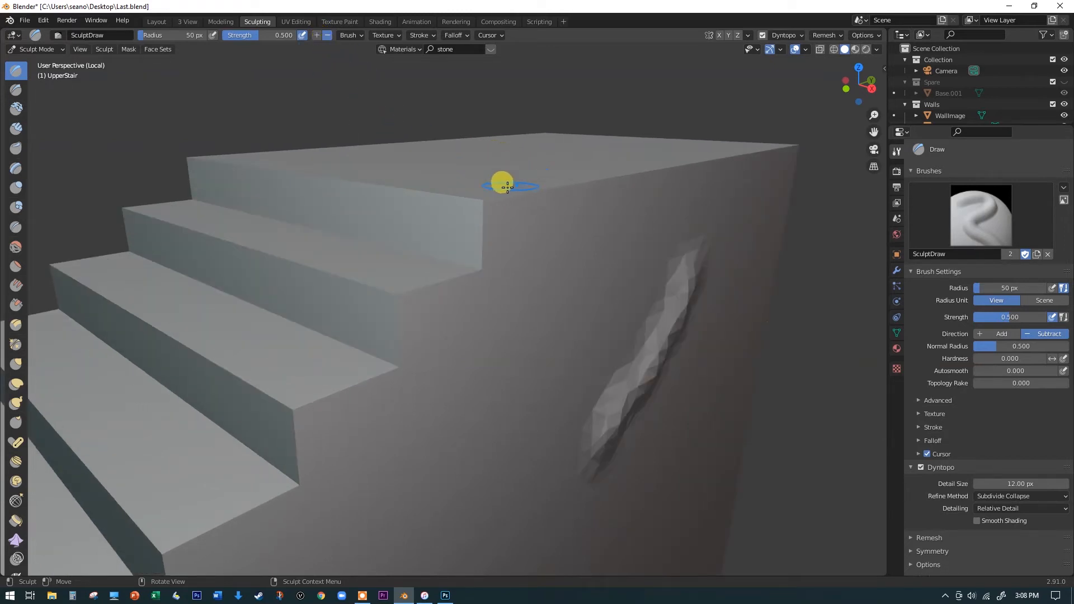
mouse_move(484, 198)
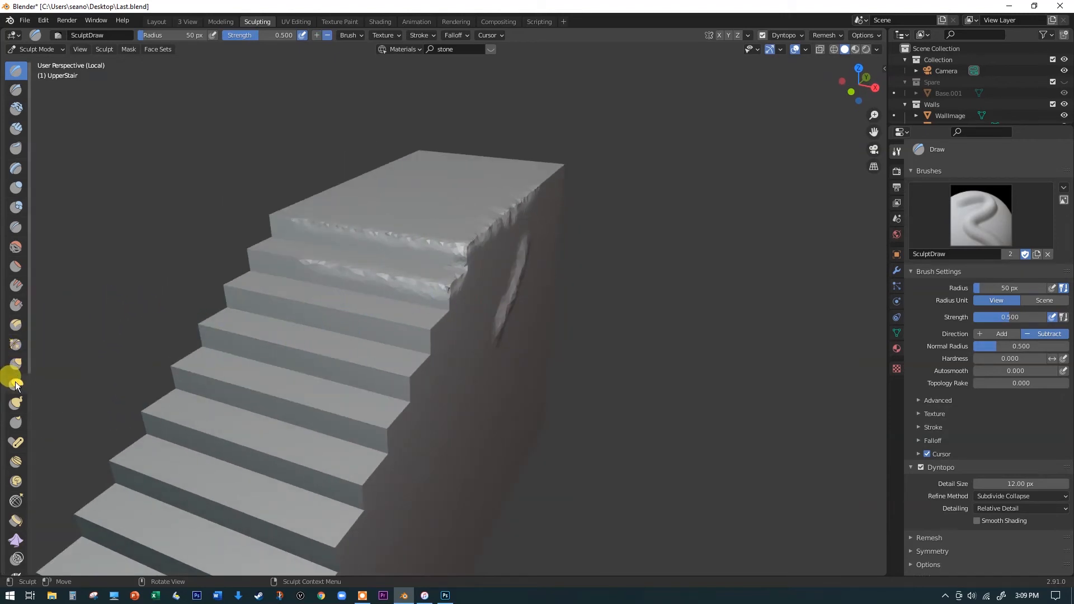
mouse_move(16, 382)
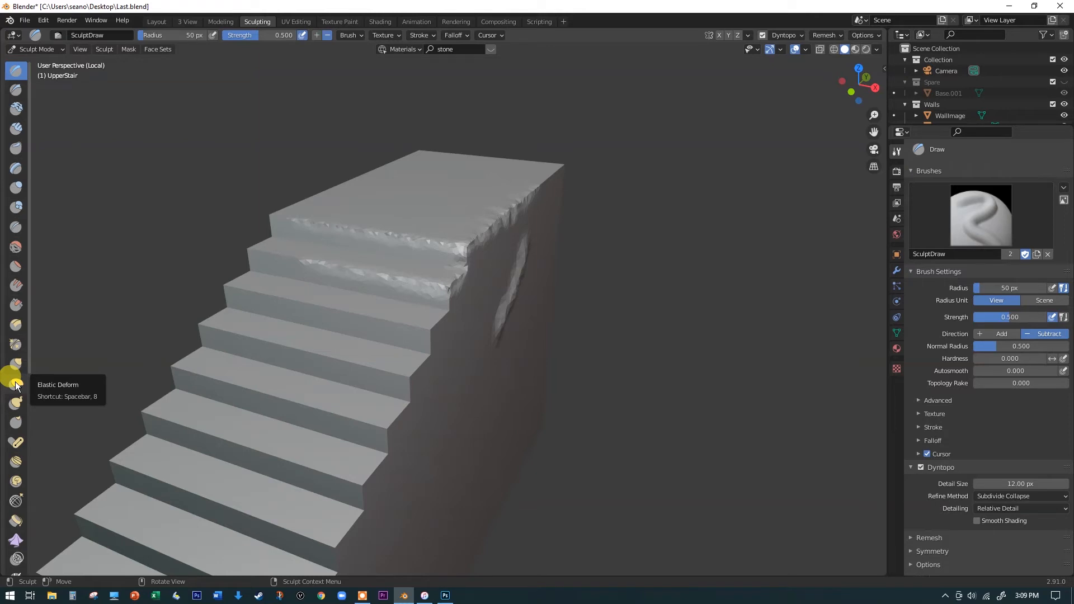
mouse_move(16, 382)
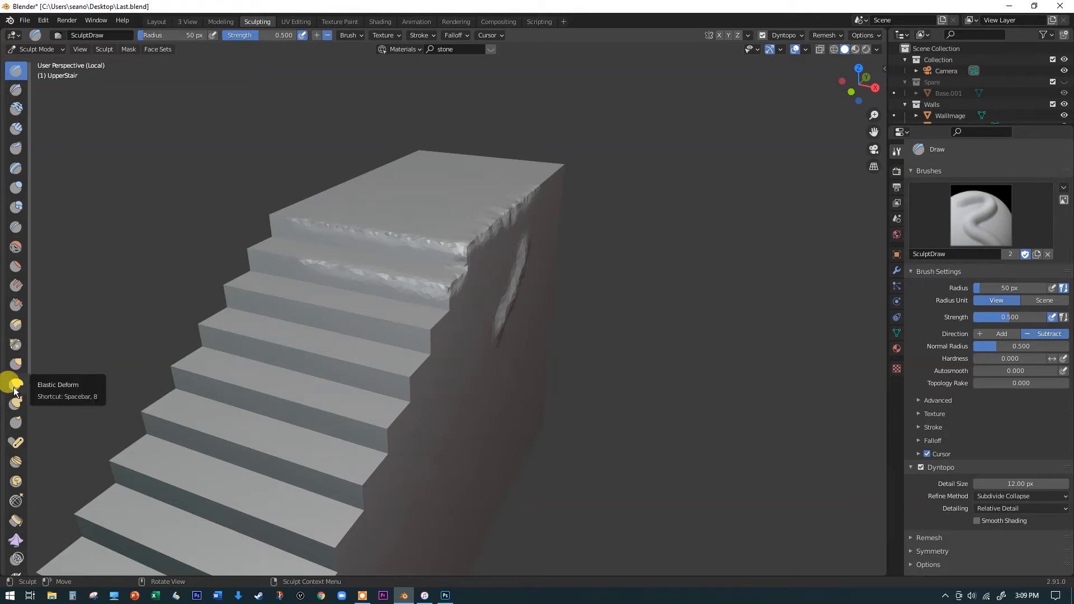
Select the Elastic Deform brush from the toolbar.
left_click(15, 384)
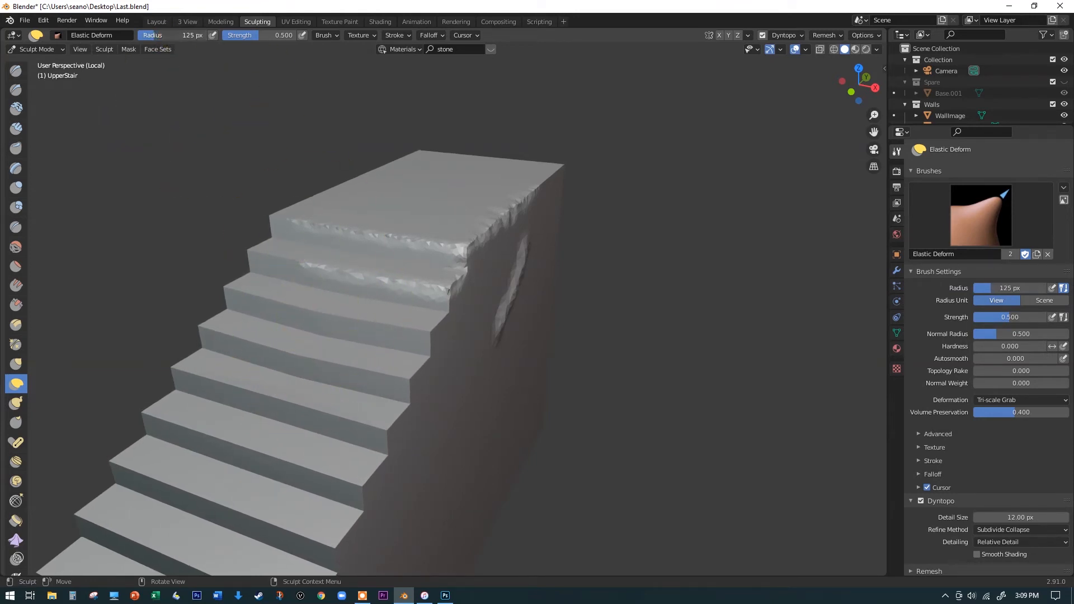
mouse_move(360, 247)
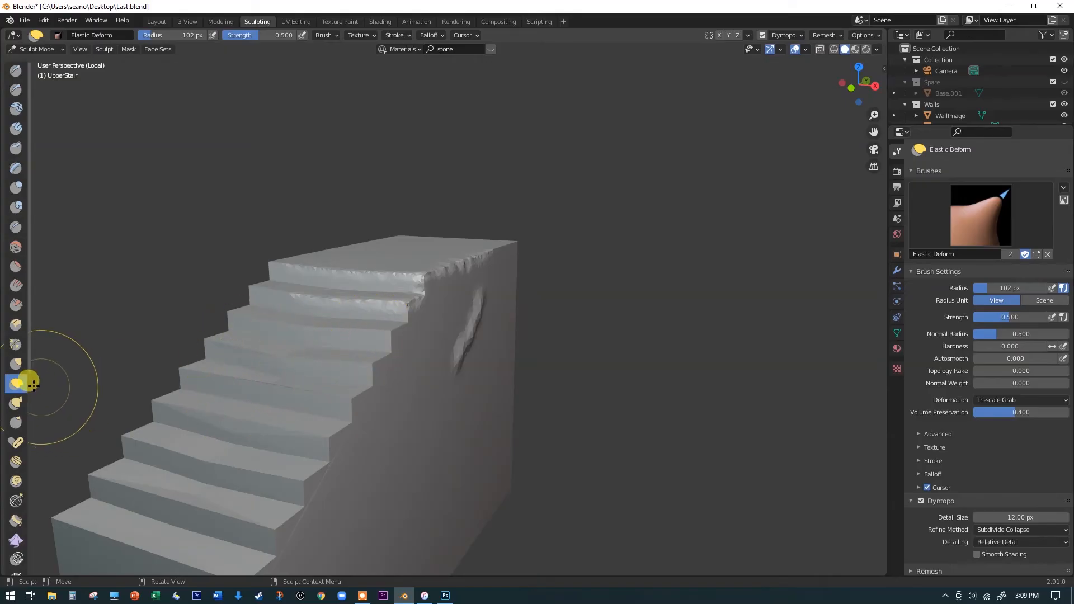
mouse_move(185, 205)
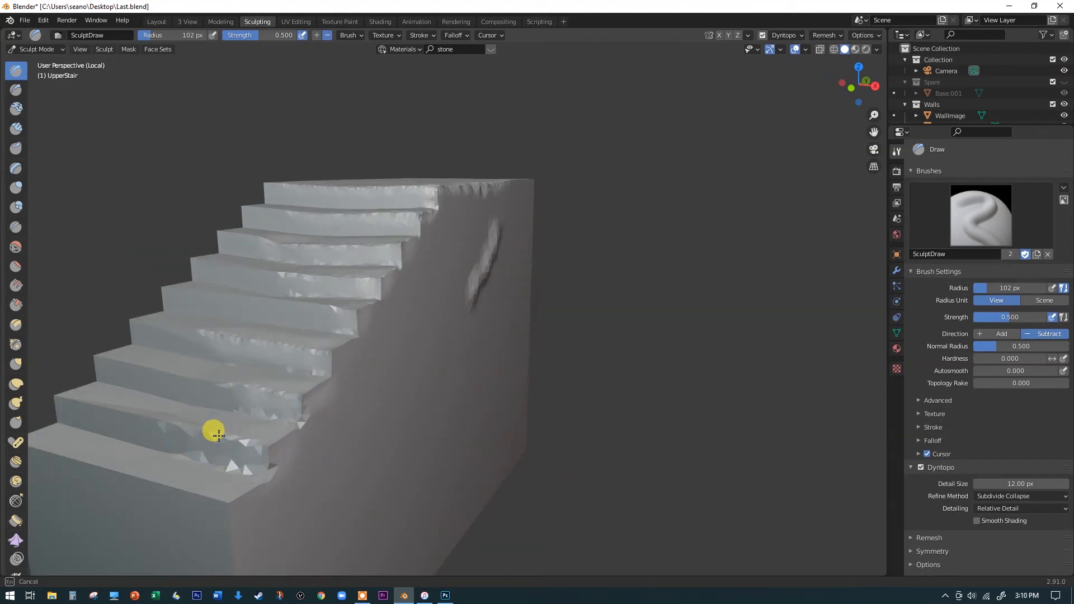
mouse_move(187, 488)
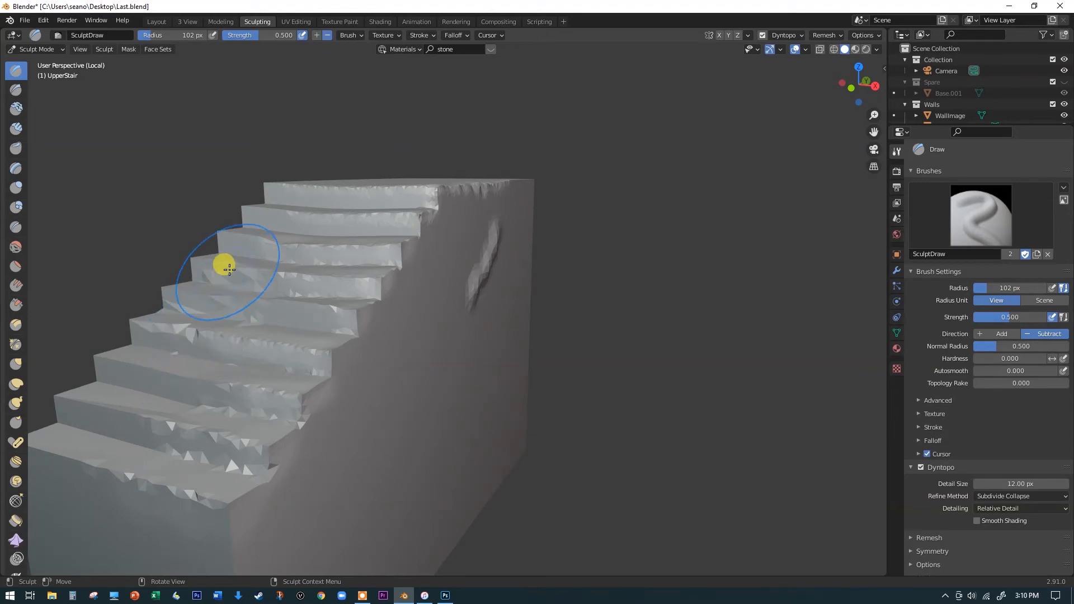
mouse_move(408, 299)
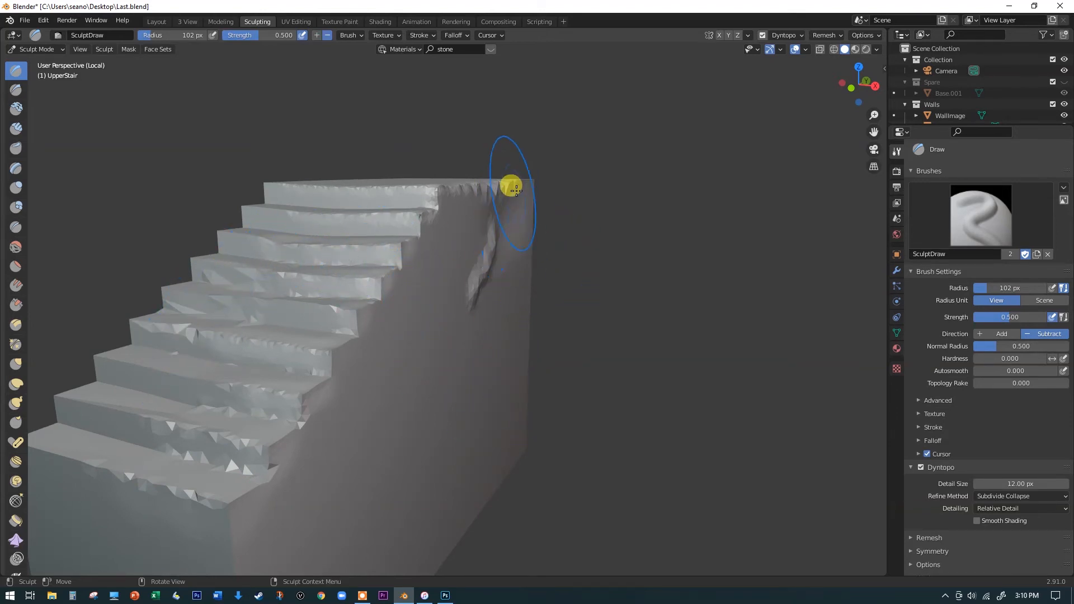
mouse_move(265, 108)
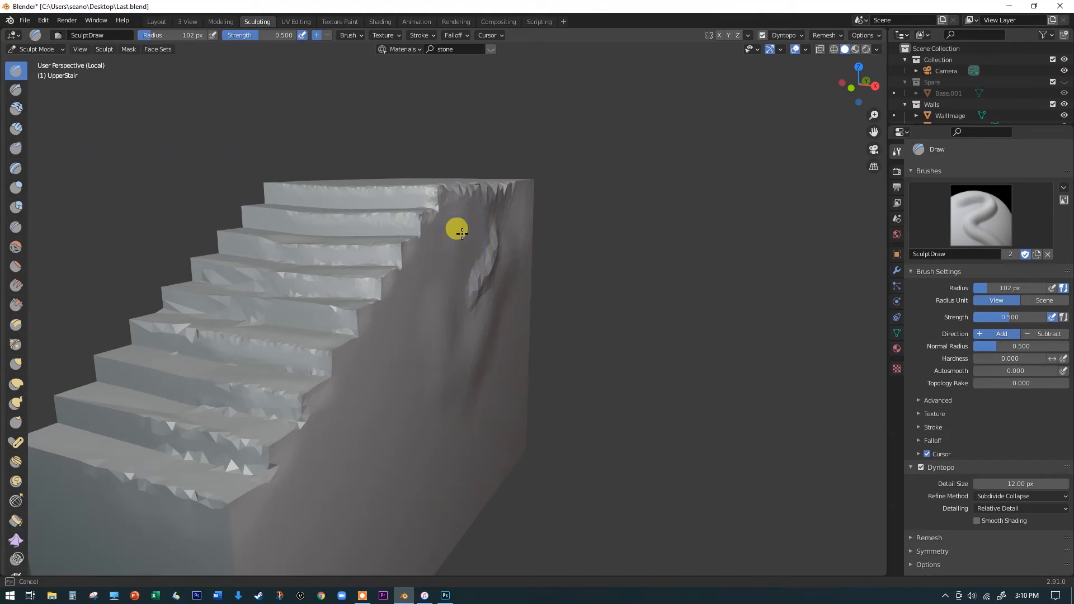
mouse_move(346, 432)
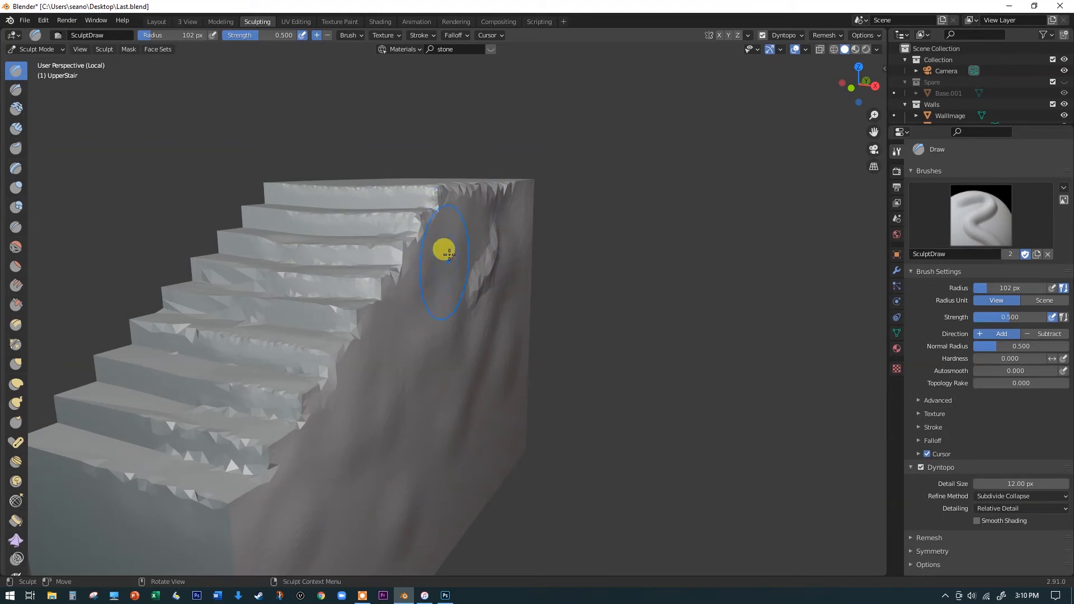
Open the Dyntopo detail size setting in the sculpt header.
left_click(785, 35)
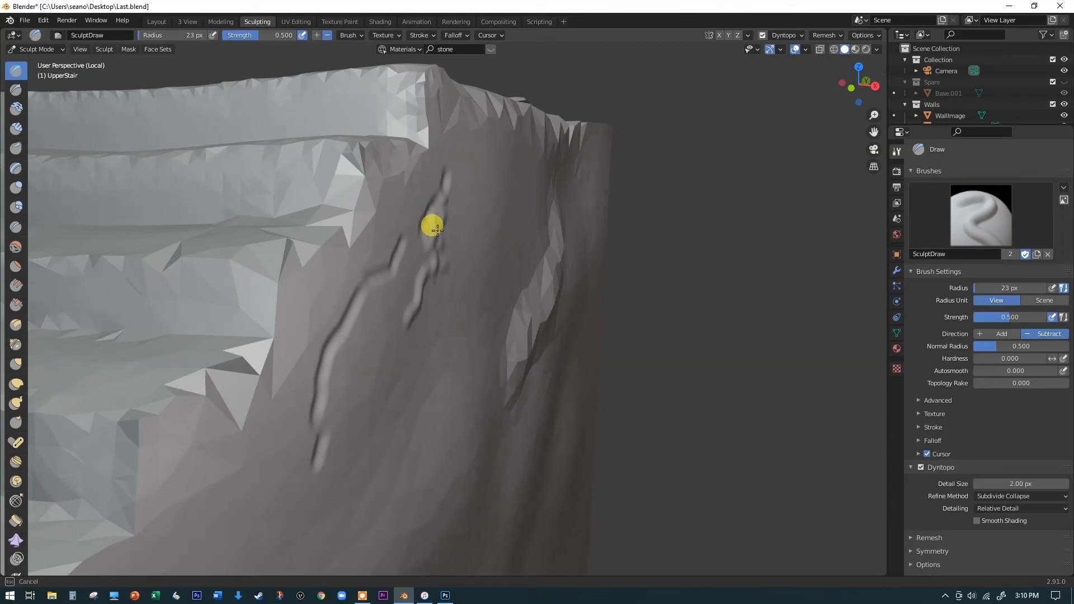
Carve thin cracks down the side wall to its top edge, deepening them near the top steps.
left_click_drag(432, 226, 422, 283)
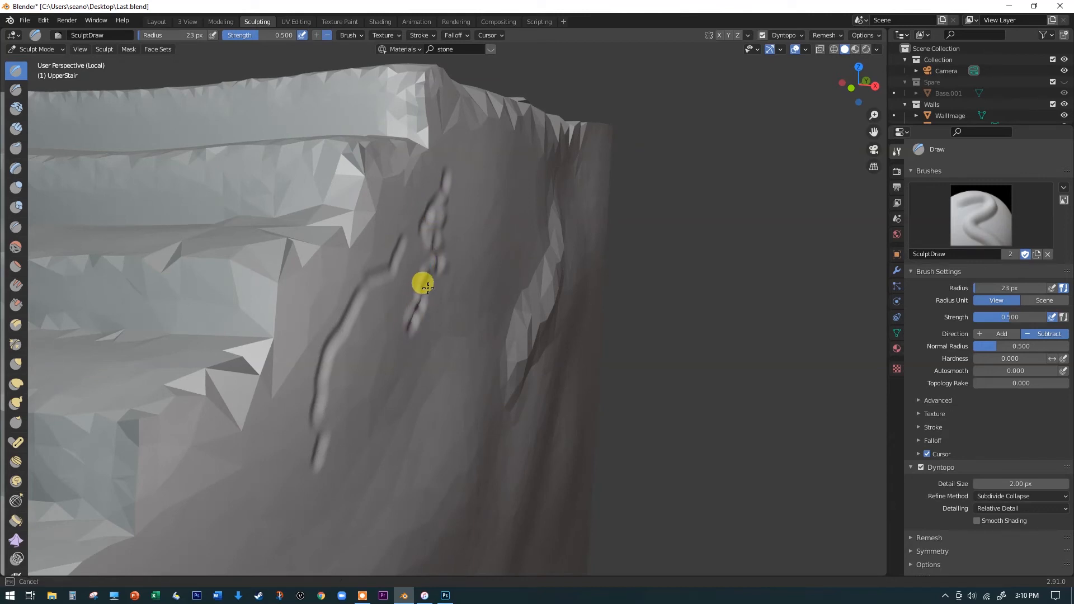
left_click_drag(423, 283, 455, 156)
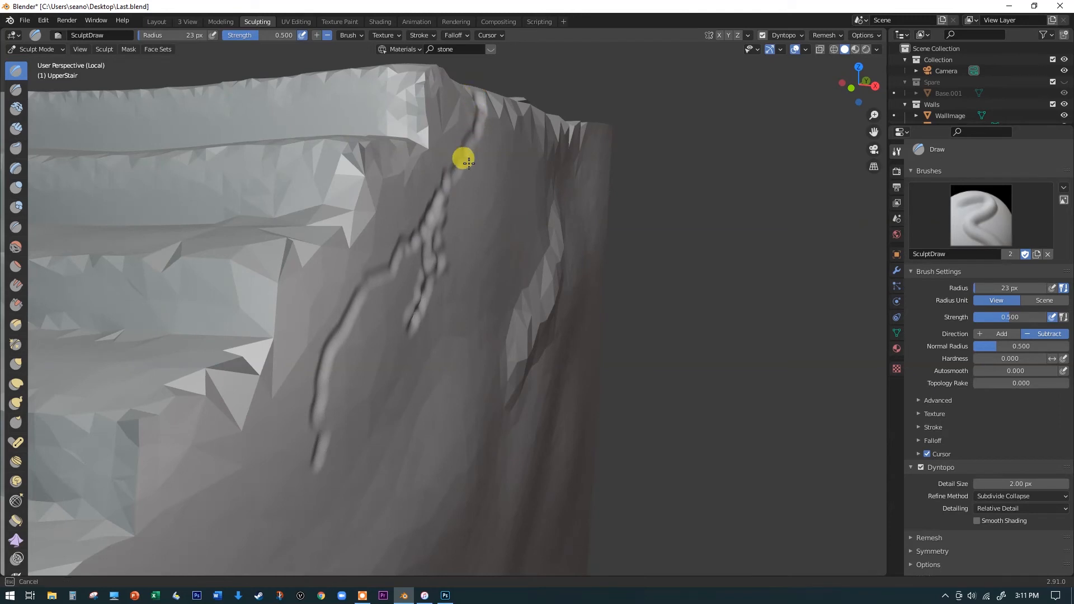
left_click_drag(464, 157, 452, 229)
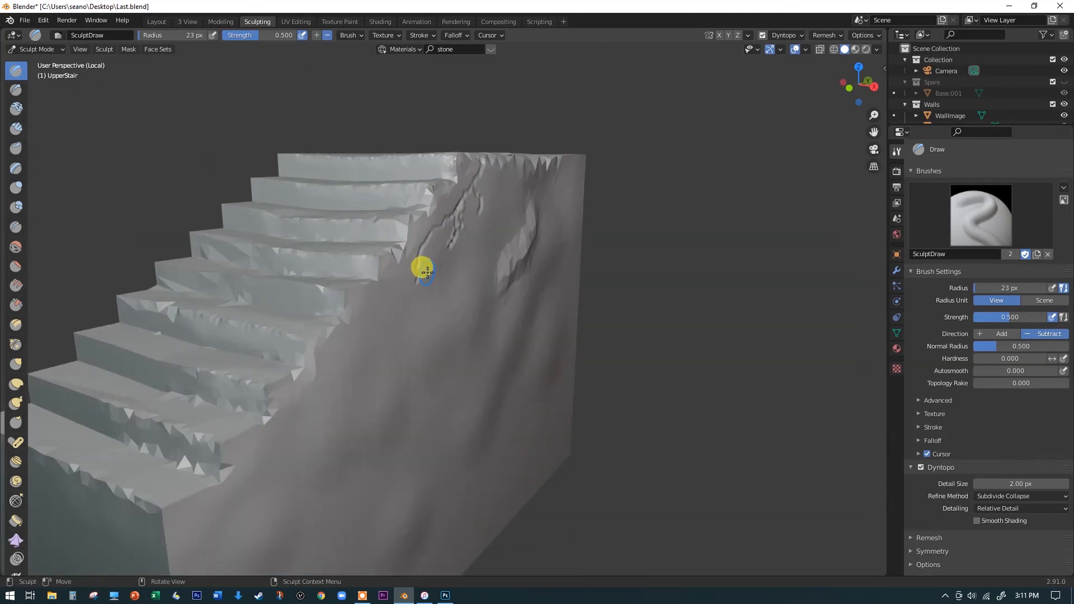
mouse_move(121, 373)
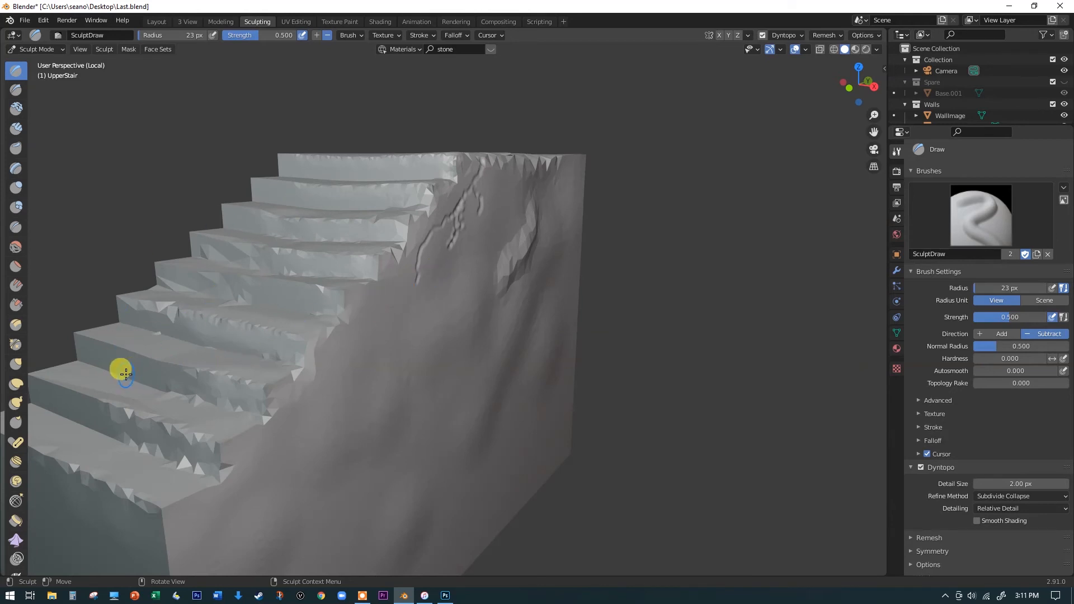
mouse_move(281, 367)
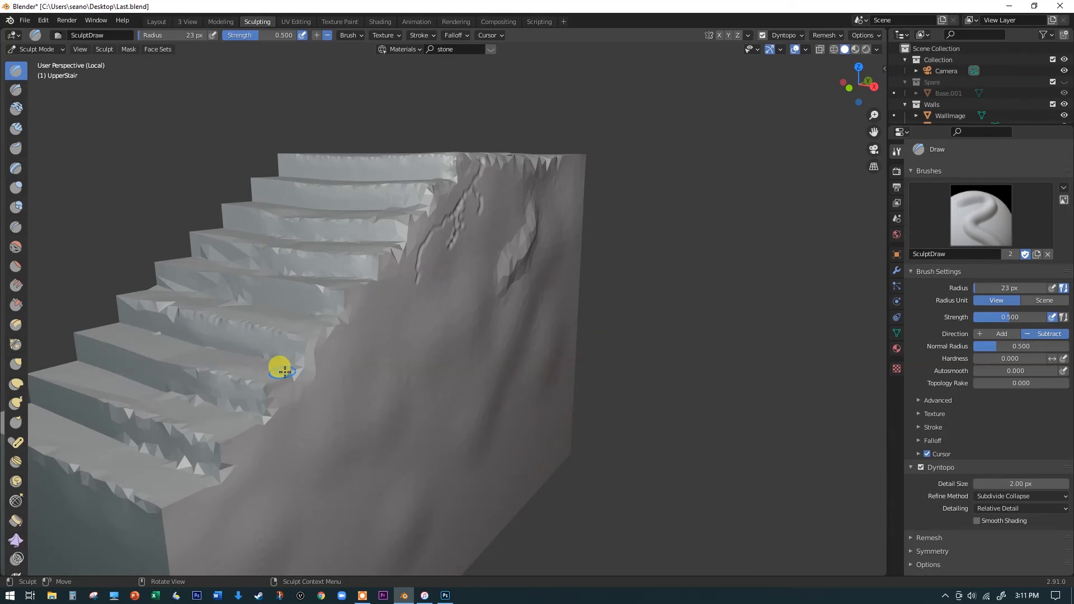
mouse_move(15, 248)
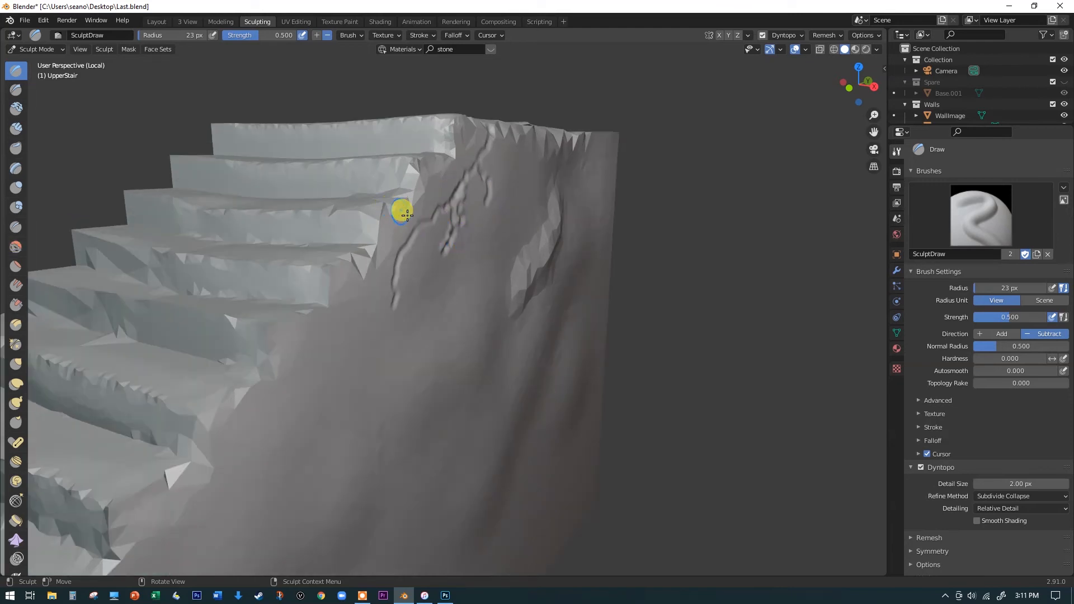
left_click_drag(400, 211, 341, 219)
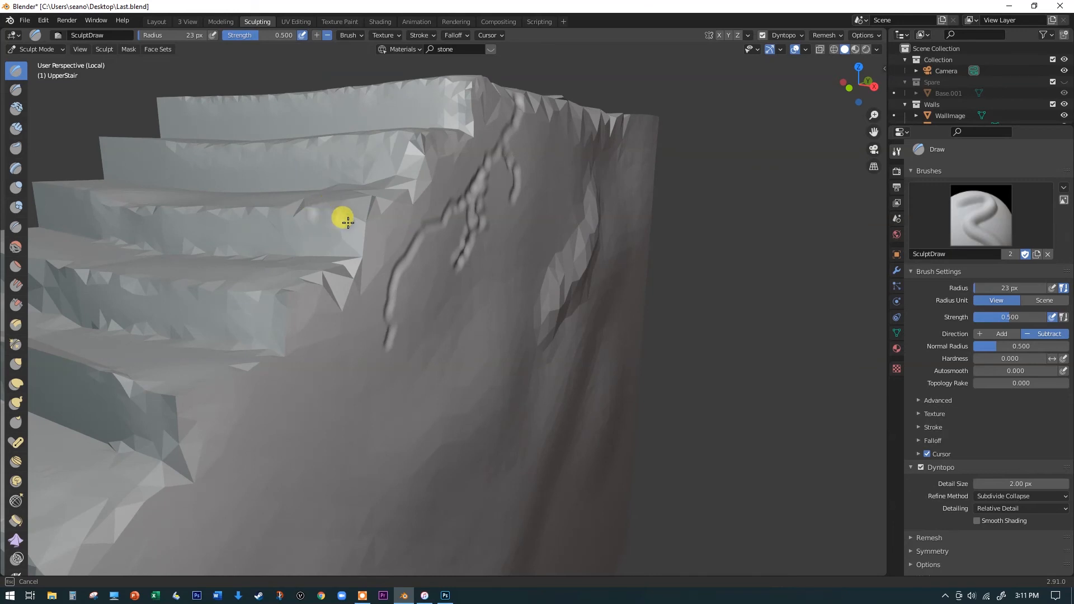
mouse_move(185, 223)
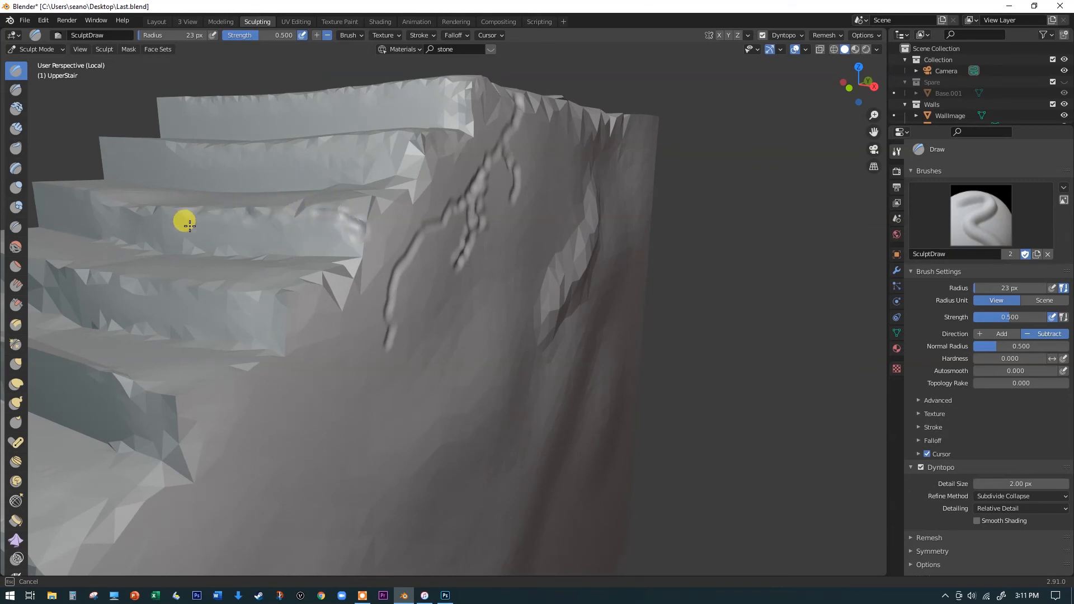
mouse_move(245, 213)
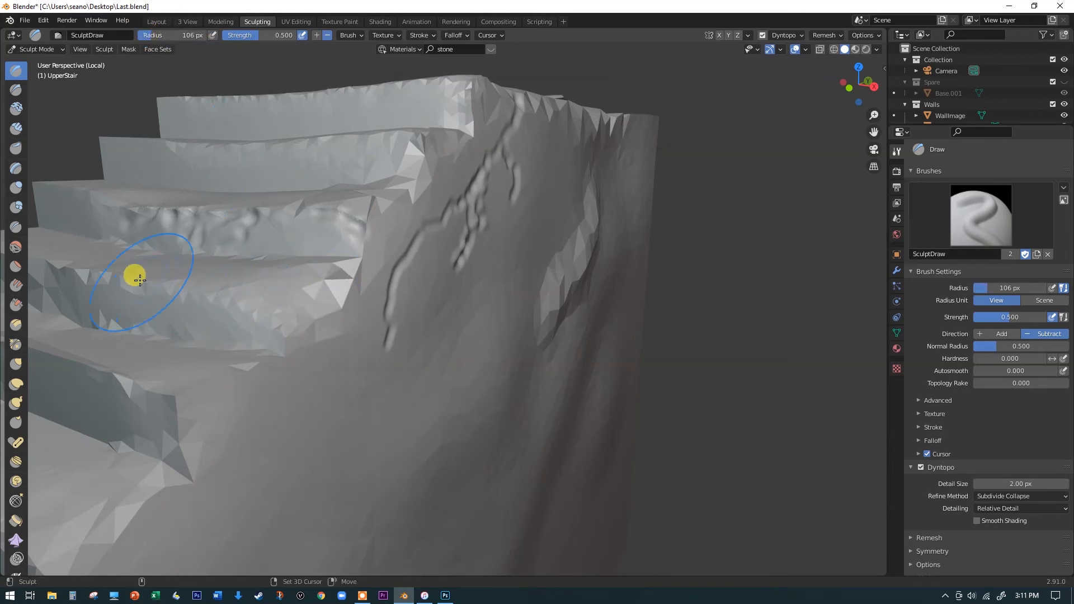
mouse_move(228, 214)
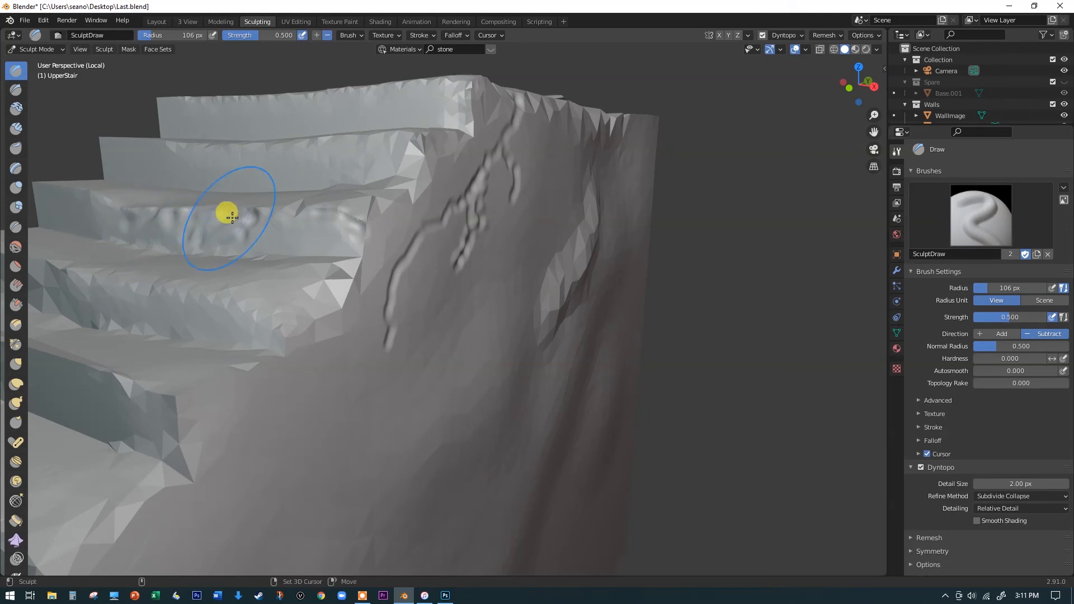
Roughen an upper step edge with a large 106 px Draw brush stroke.
left_click_drag(226, 213, 393, 187)
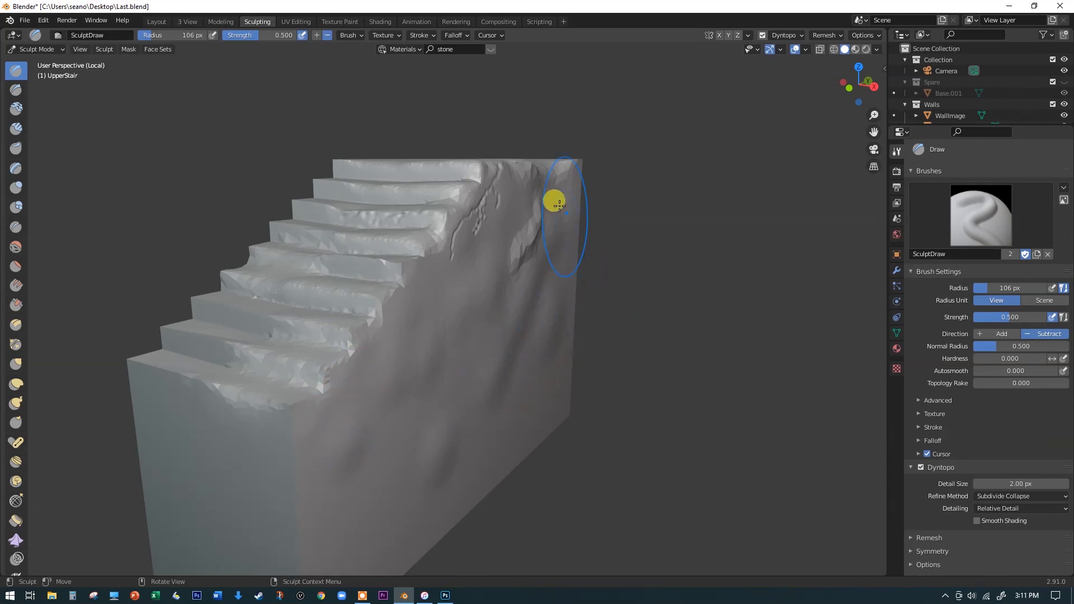
mouse_move(381, 302)
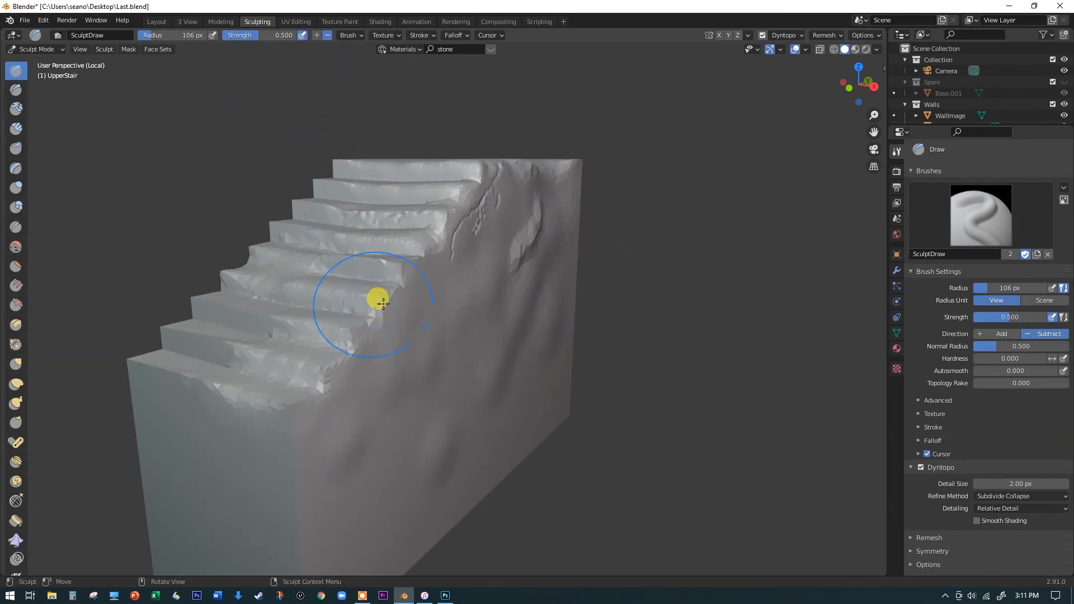
mouse_move(552, 269)
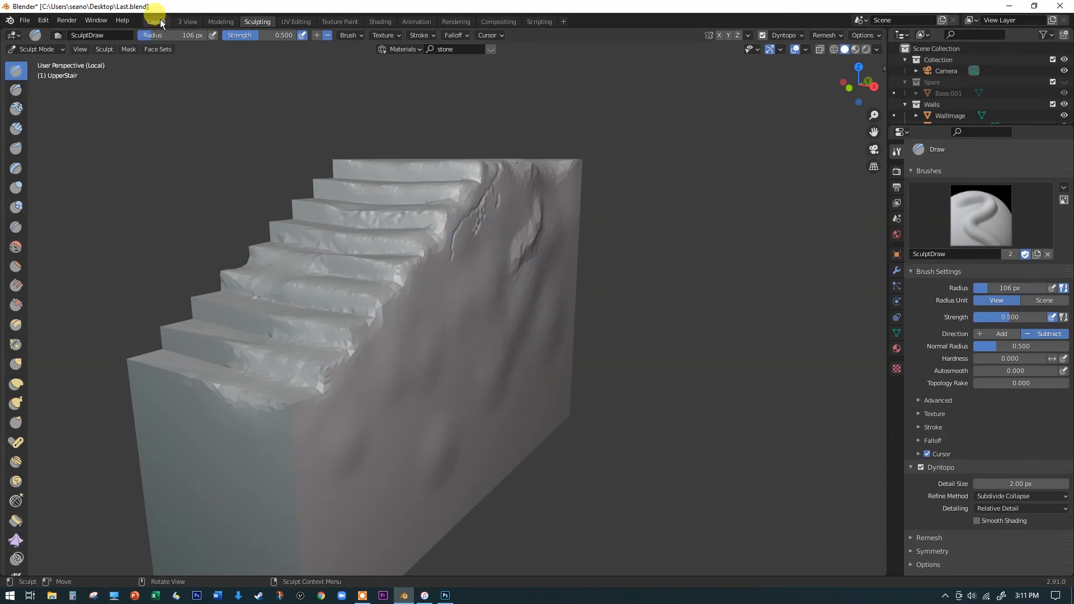
In Layout, select the stair, apply Smart UV Project in Edit Mode, then exit.
left_click(156, 21)
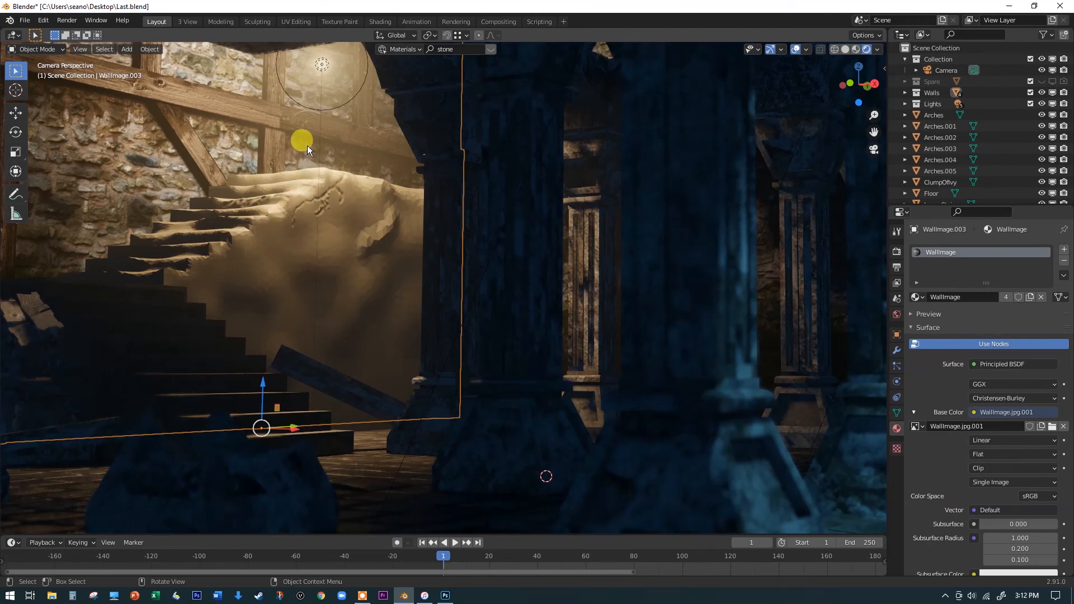
left_click(284, 220)
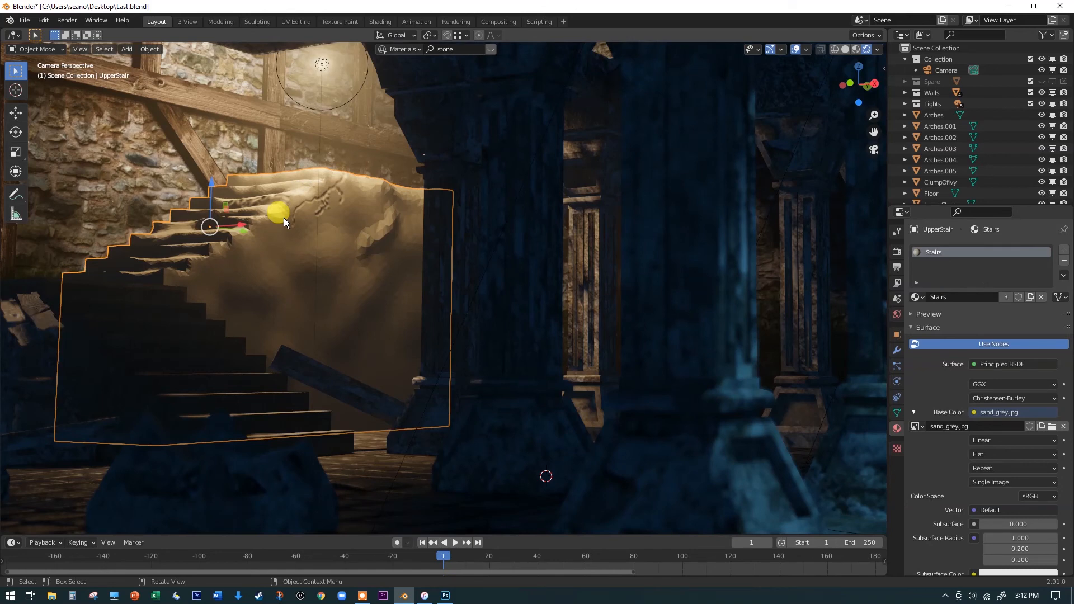
key("Tab")
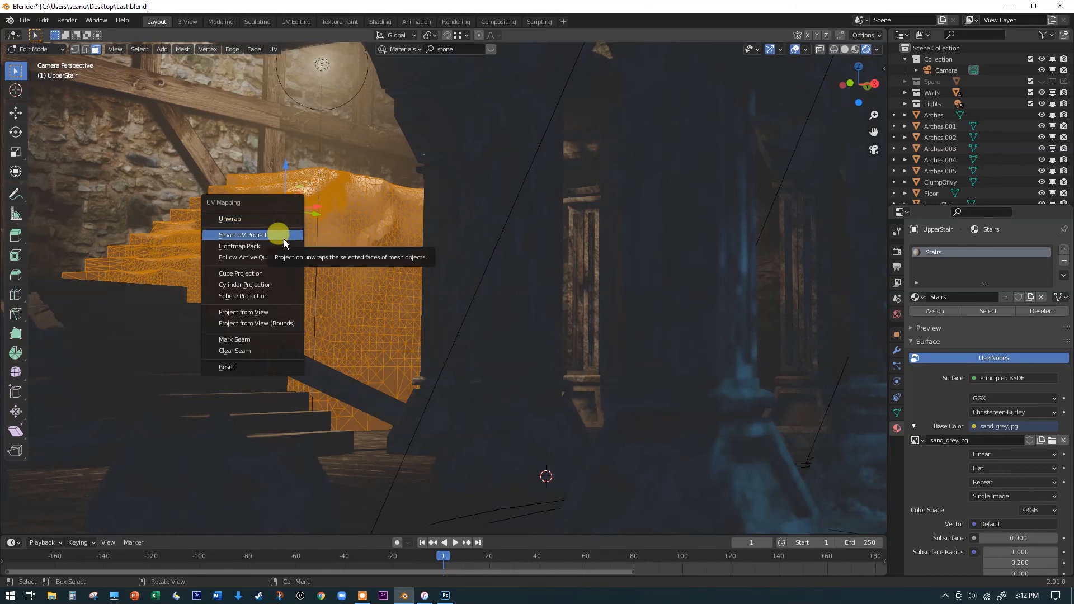
left_click(242, 235)
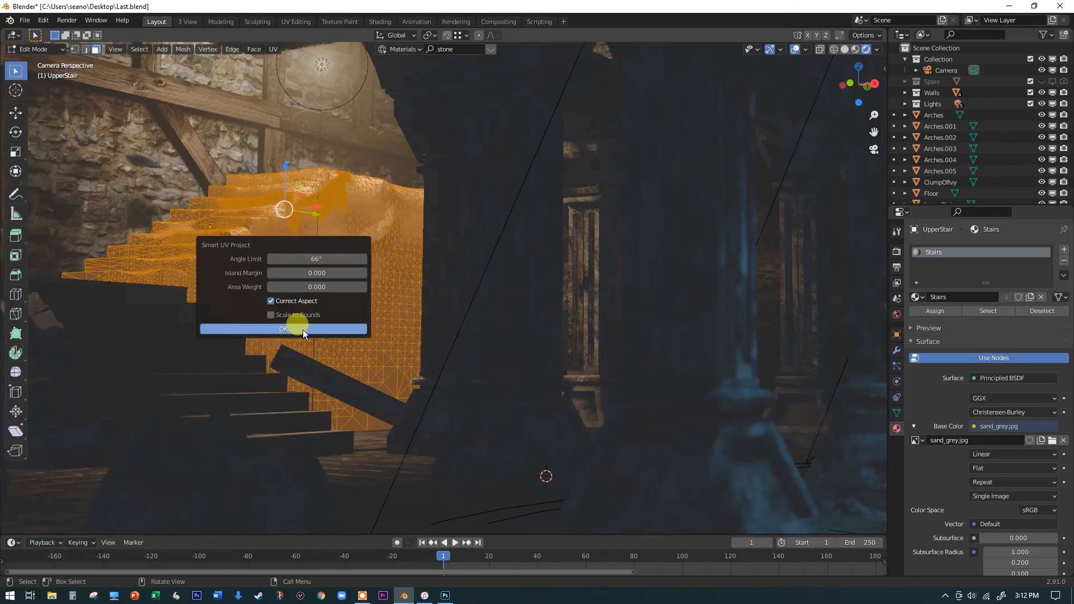
left_click(283, 329)
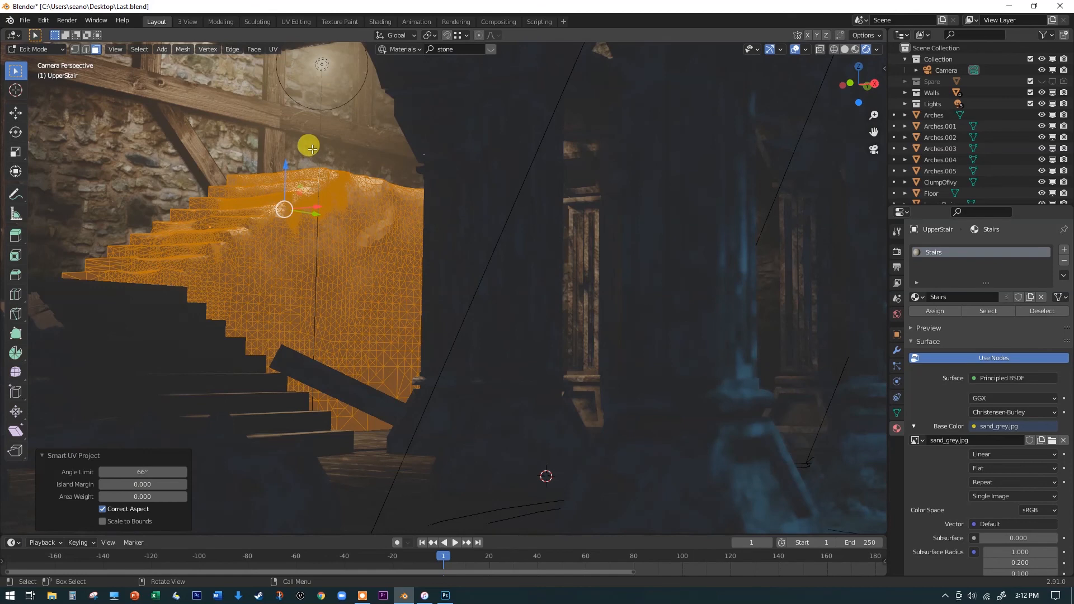
key("Tab")
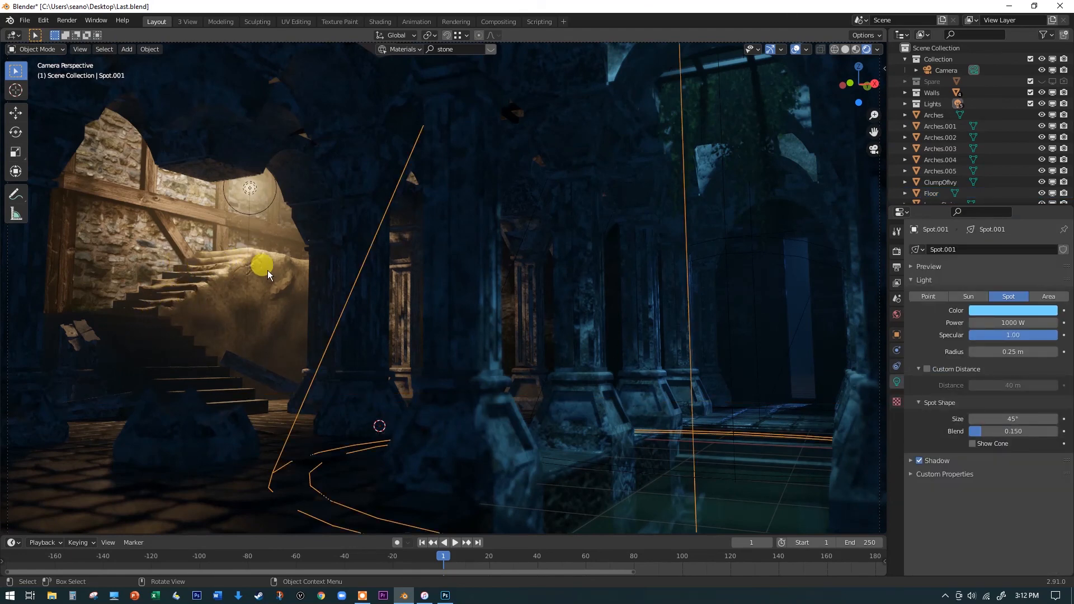
Pan the viewport to frame the textured stairs within the full lit dungeon scene.
left_click_drag(262, 265, 231, 226)
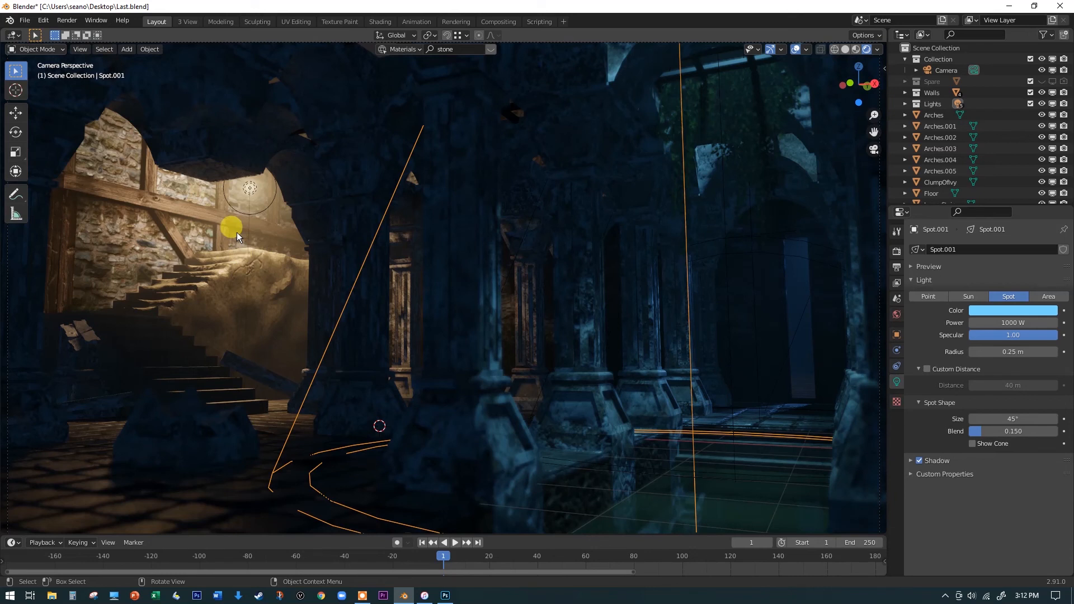